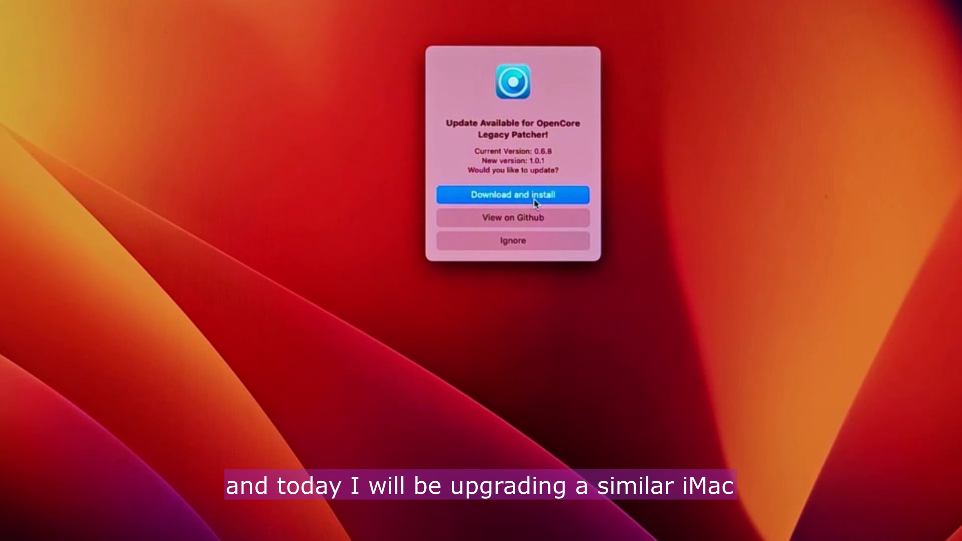
Install the patcher update, then install the built OpenCore to disk with admin authorisation
left_click(513, 194)
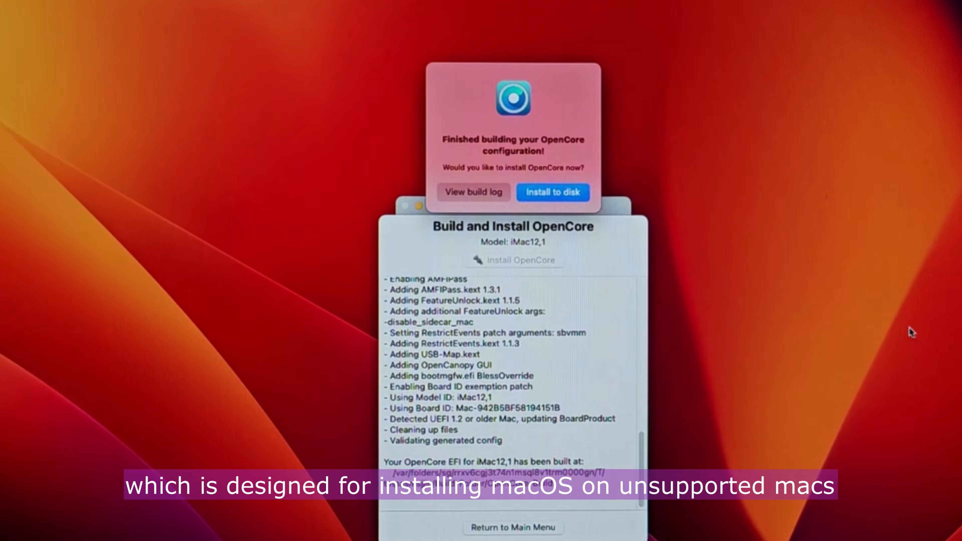
left_click(552, 192)
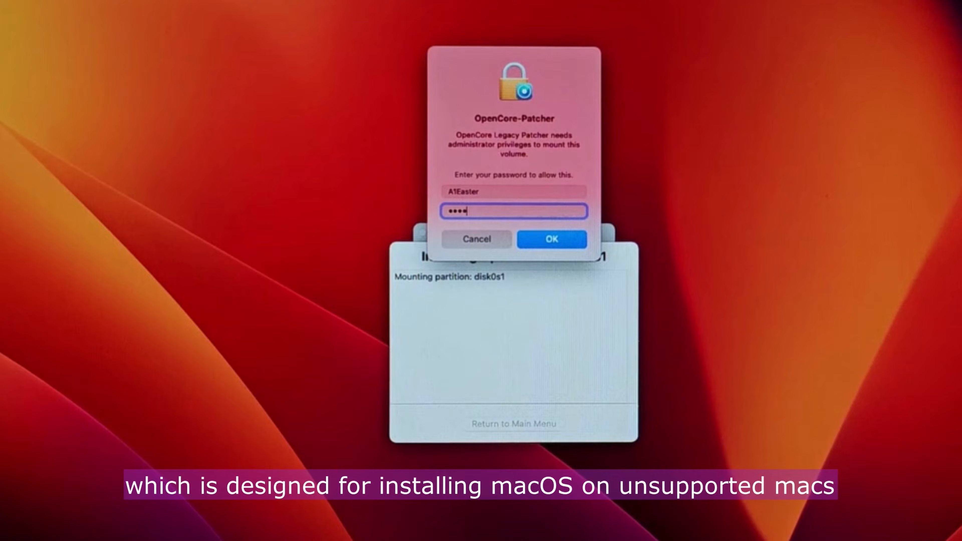
left_click(550, 240)
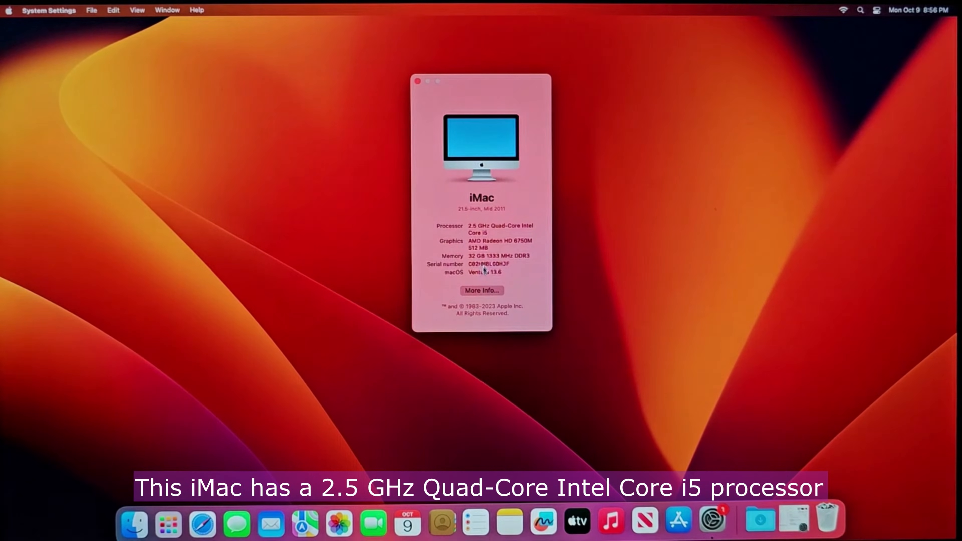
mouse_move(492, 239)
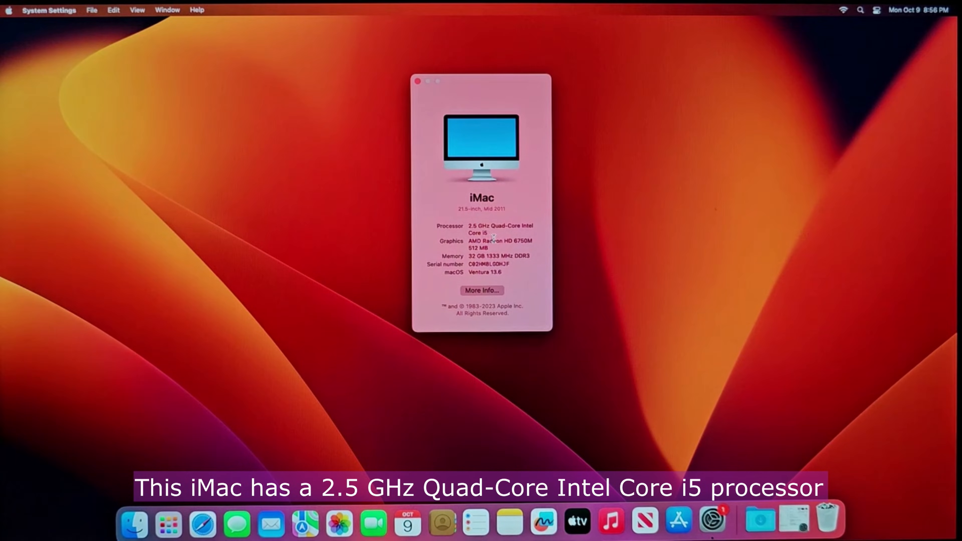
mouse_move(526, 238)
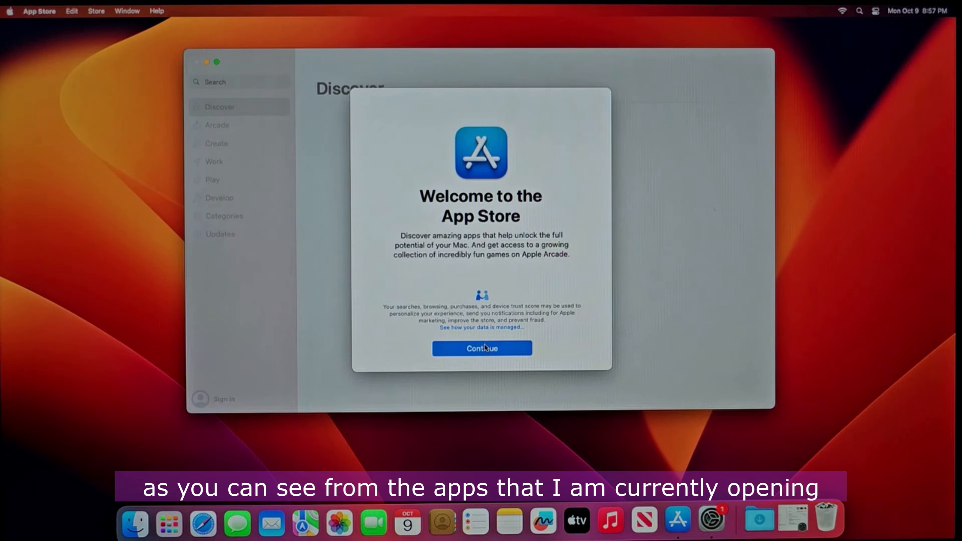
Dismiss the App Store welcome and bring up System Settings from the Dock
left_click(481, 348)
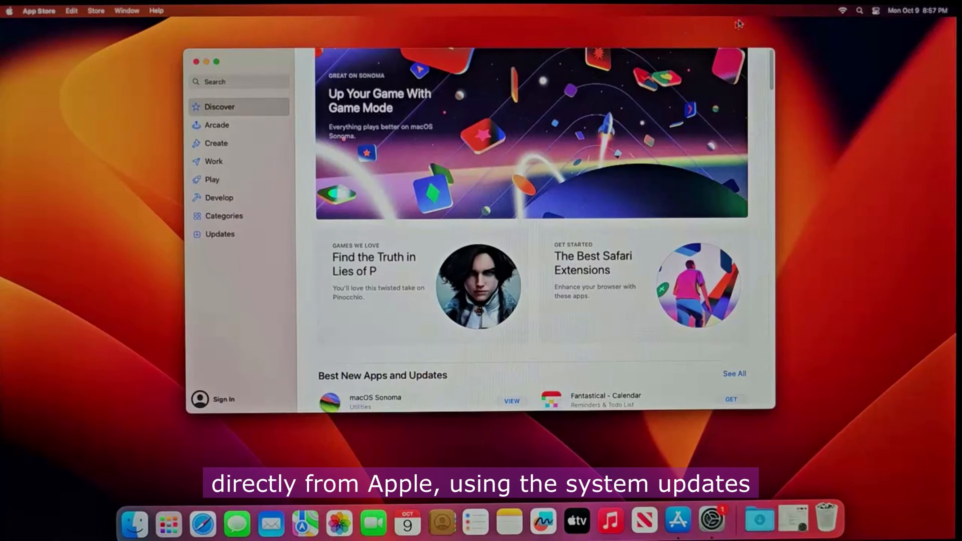
left_click(727, 524)
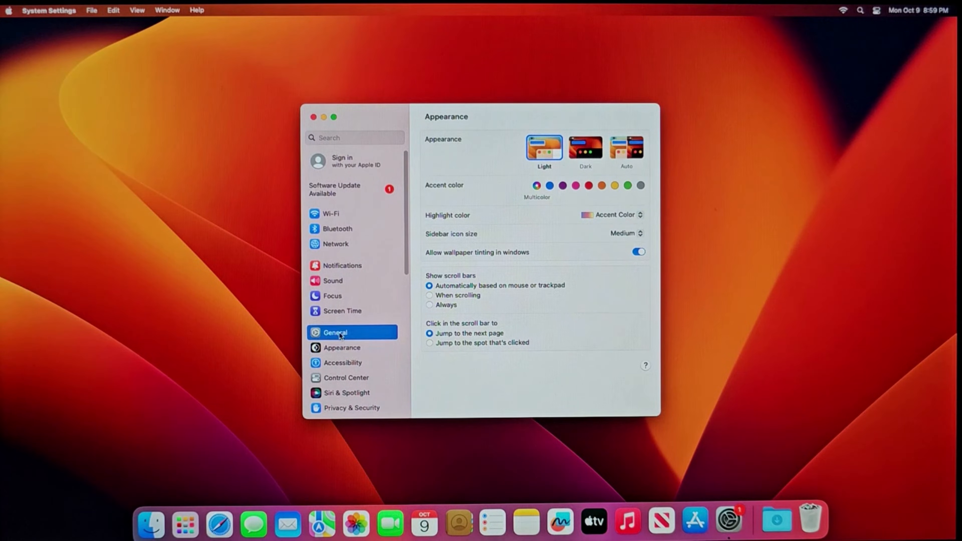
Reach Software Update under General and scroll to the macOS Sonoma 14.0 upgrade
left_click(336, 332)
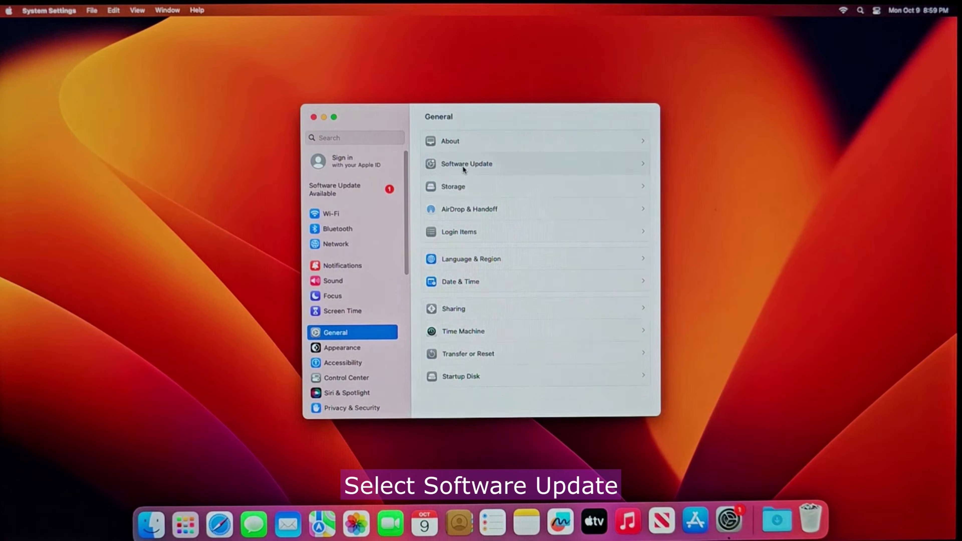
left_click(466, 164)
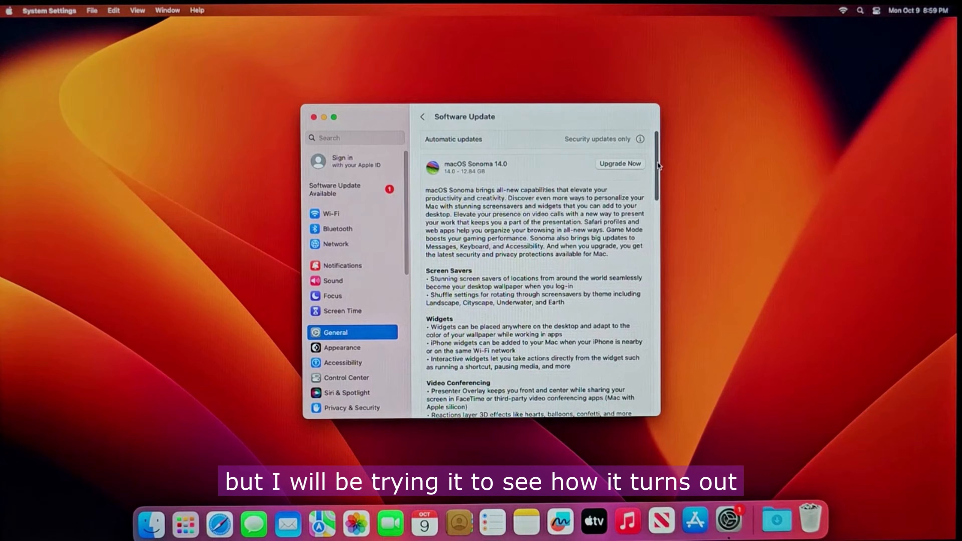
scroll("down", 3)
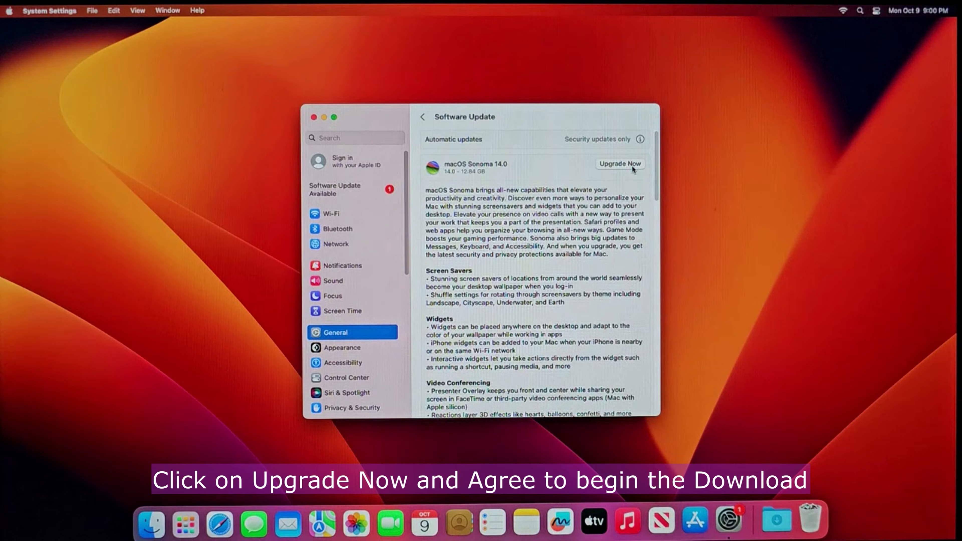
Start the Sonoma 14.0 upgrade, agree to its licence, and let it download and restart
left_click(618, 164)
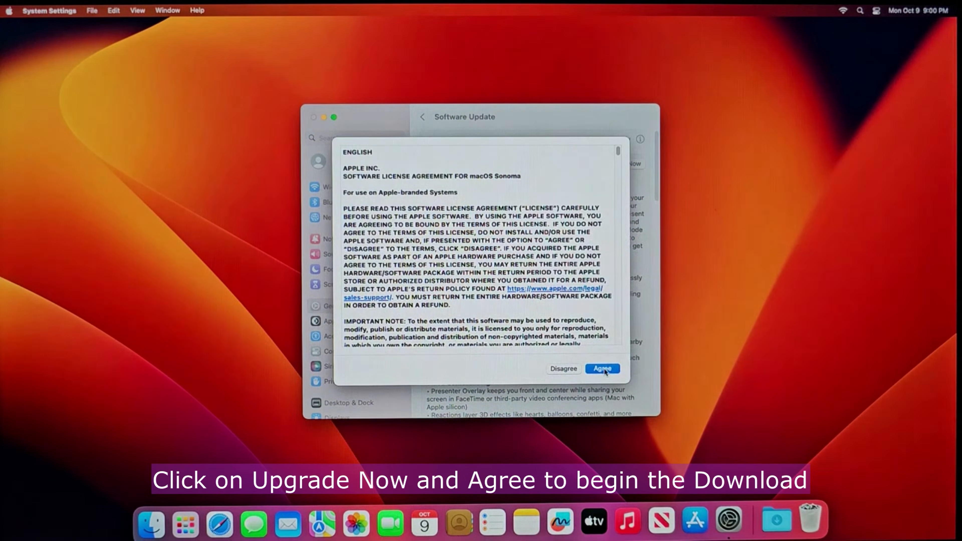
left_click(602, 369)
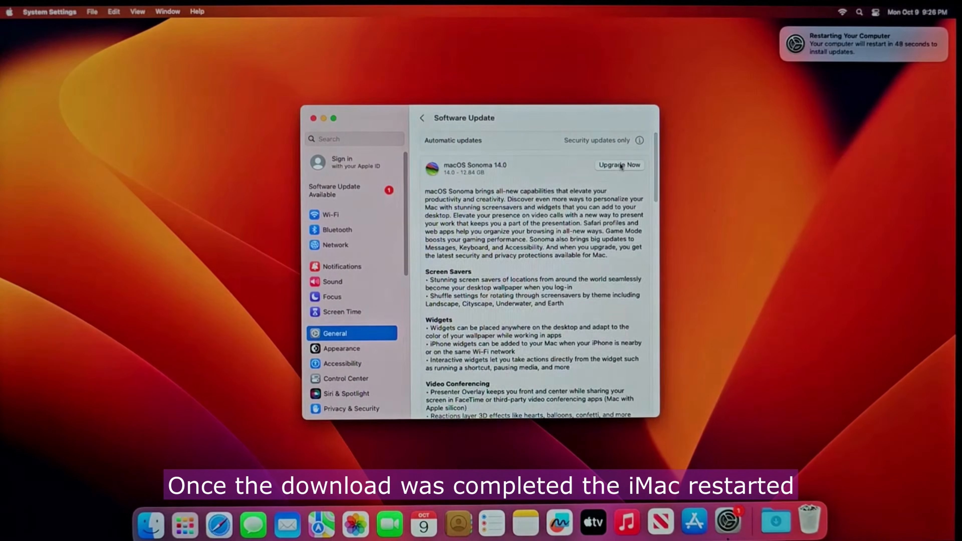
left_click(618, 164)
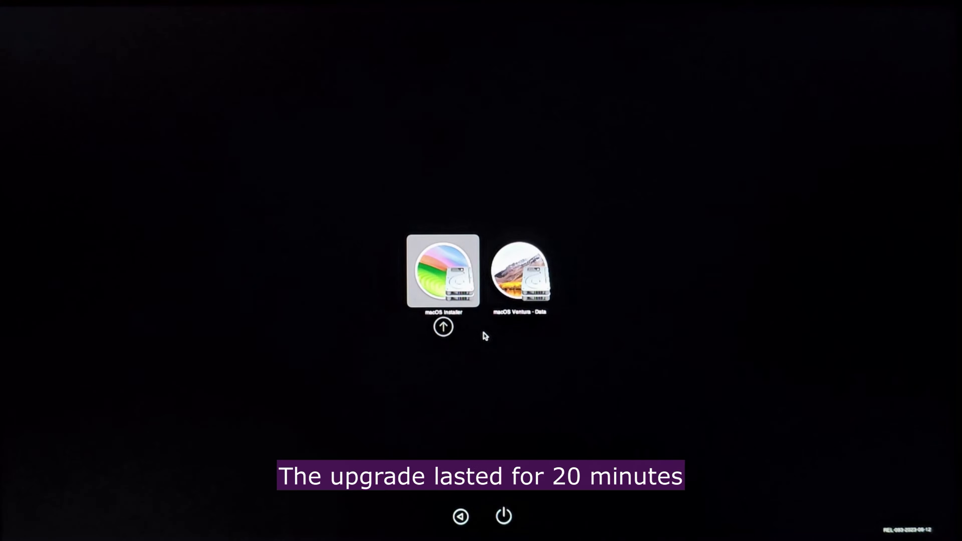
Boot the macOS Installer, apply the Legacy Wireless root patches, and reboot to activate them
left_click(443, 275)
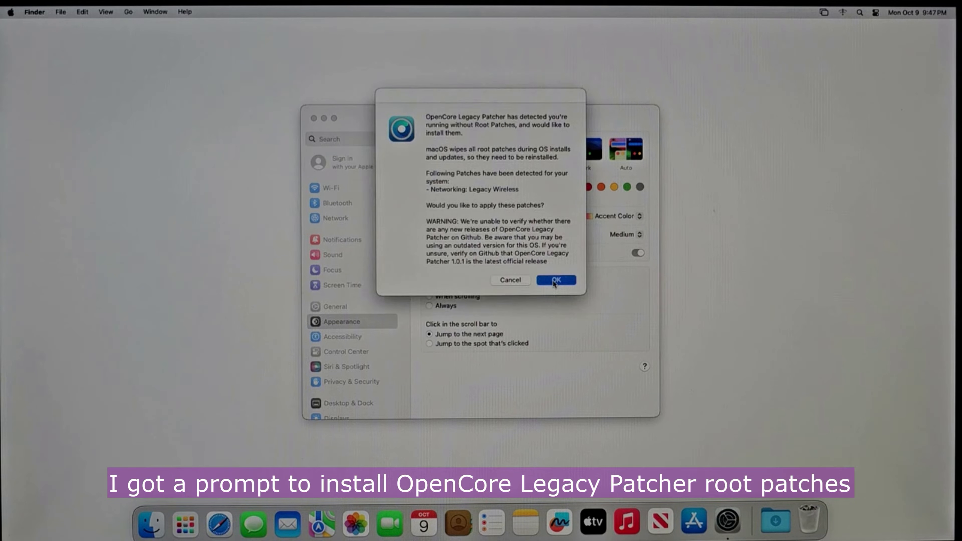
left_click(555, 280)
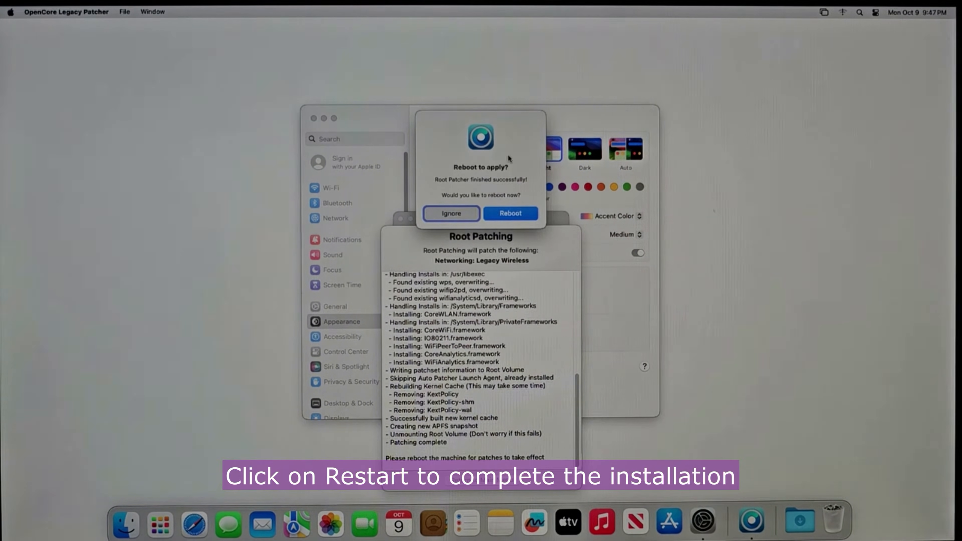
left_click(510, 213)
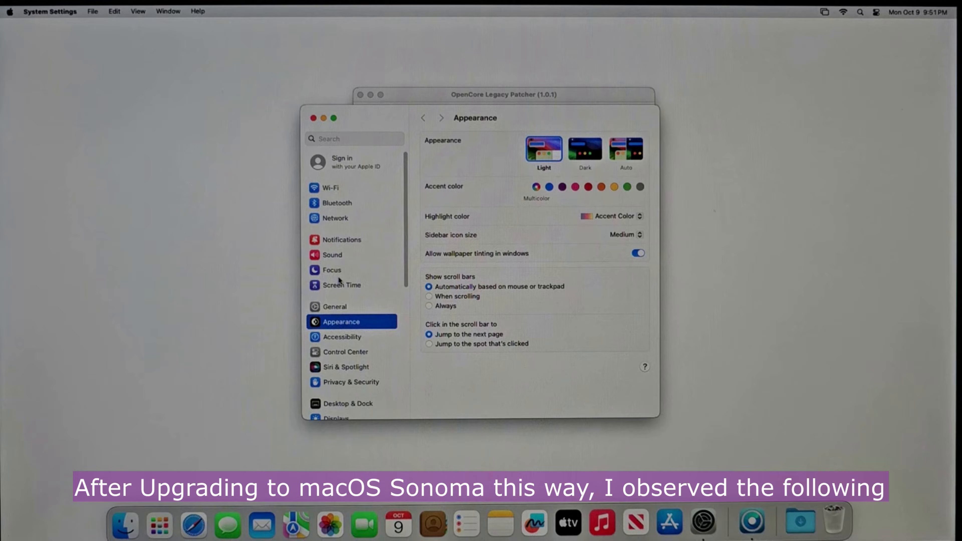
Try the Sonoma dynamic wallpaper, then settle on the Radial Purple picture wallpaper
scroll("down", 3)
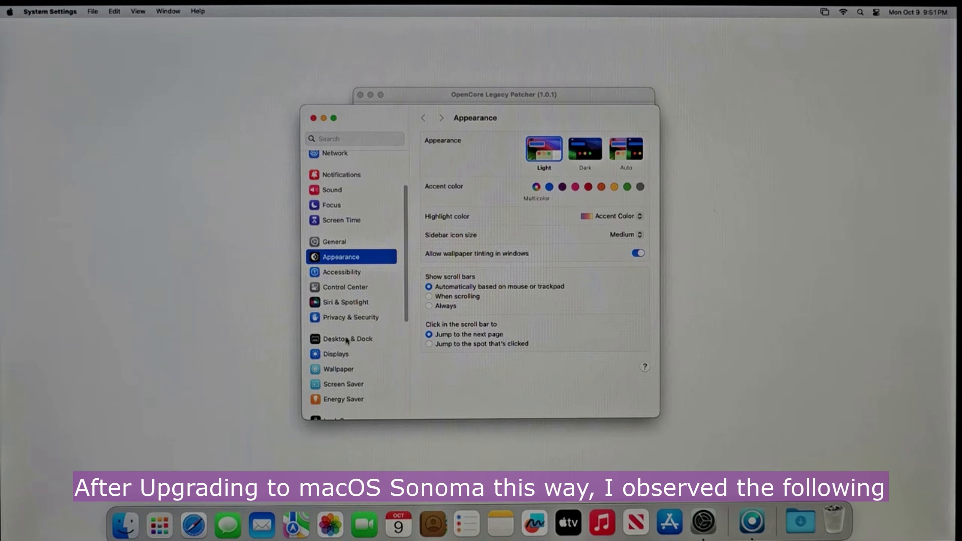
left_click(338, 369)
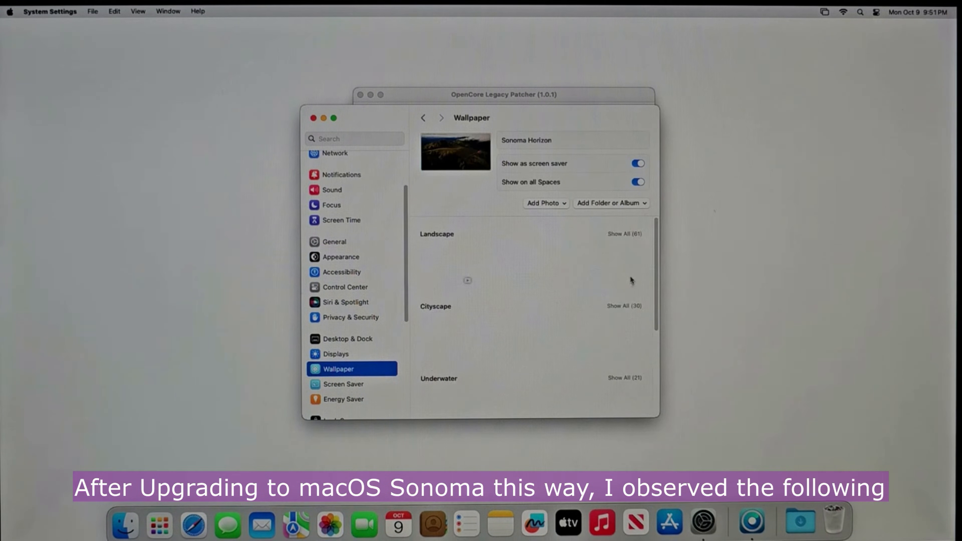
left_click(446, 261)
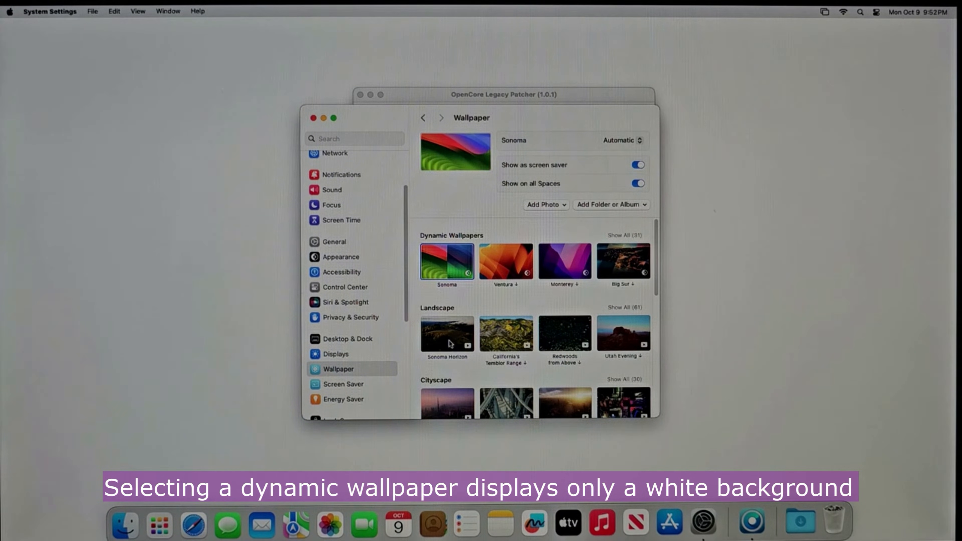
left_click(564, 305)
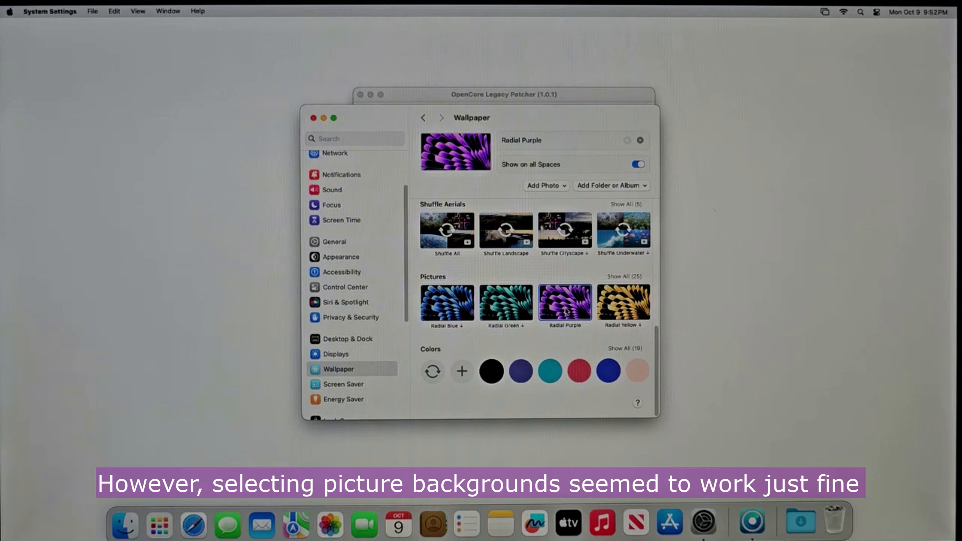
left_click(446, 302)
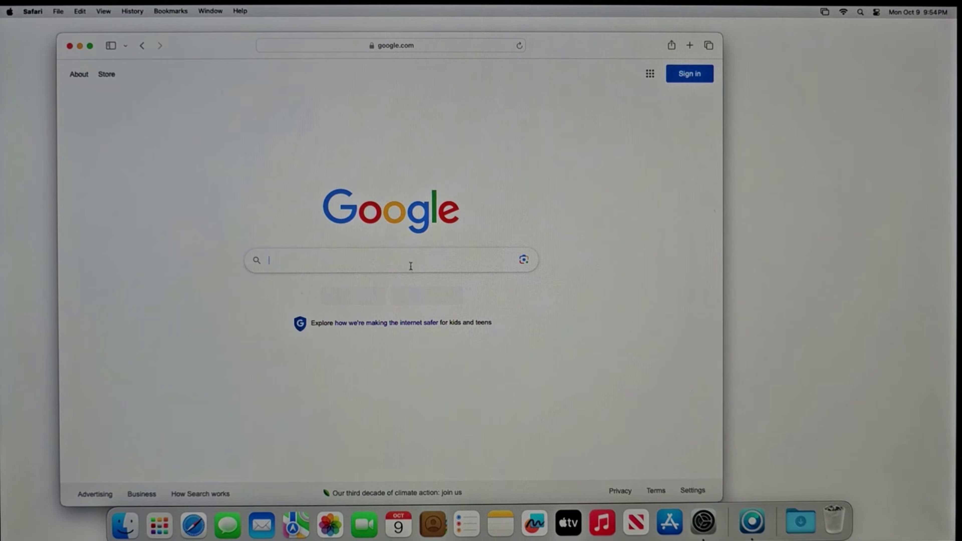
Run a Google search in Safari, then view the system details in System Settings
left_click(391, 260)
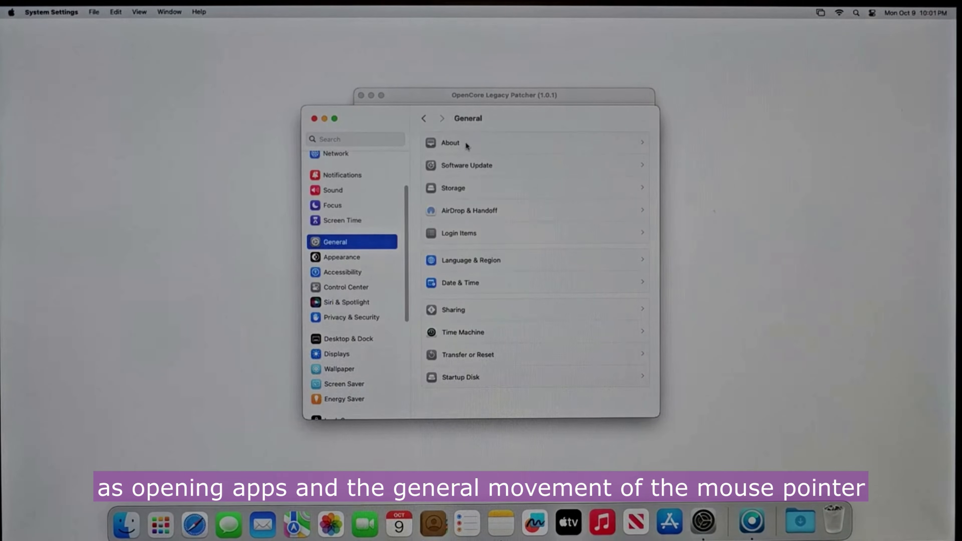
left_click(450, 142)
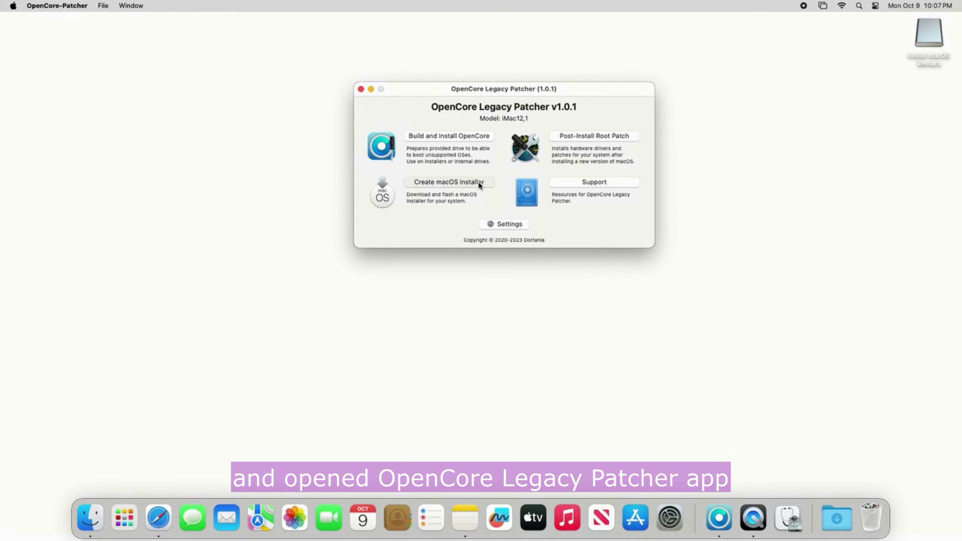
Download the macOS 14.0 Sonoma installer, authorise extraction, and begin creating the bootable installer
left_click(449, 182)
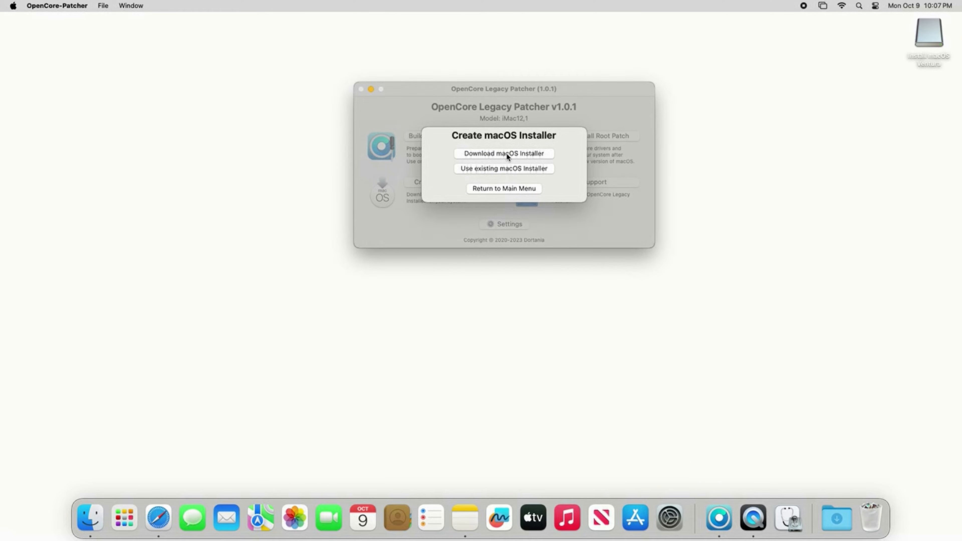
left_click(504, 154)
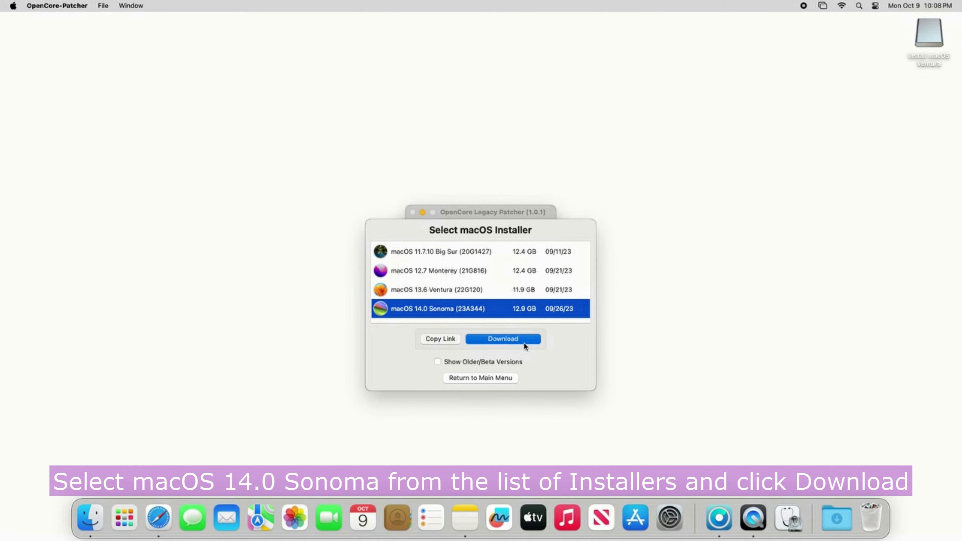
left_click(502, 339)
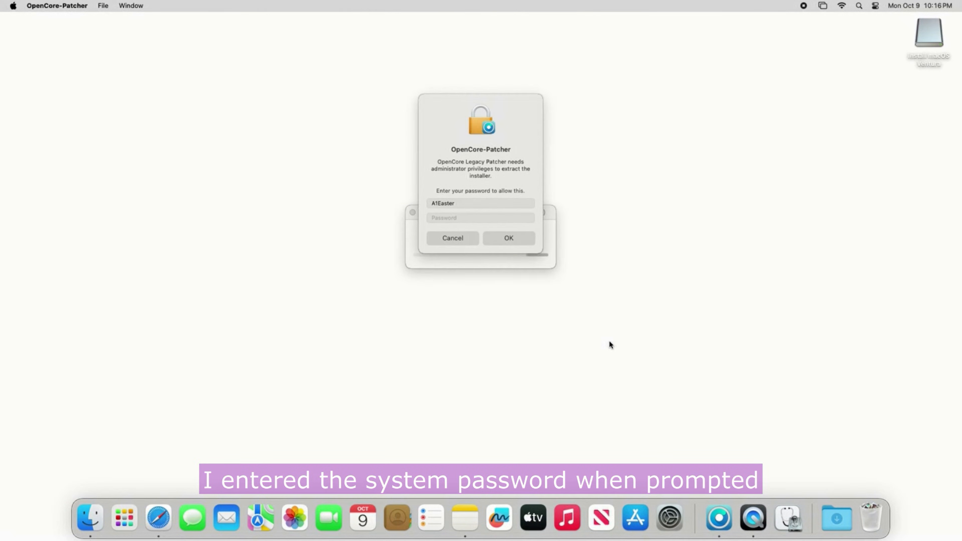
type("••••")
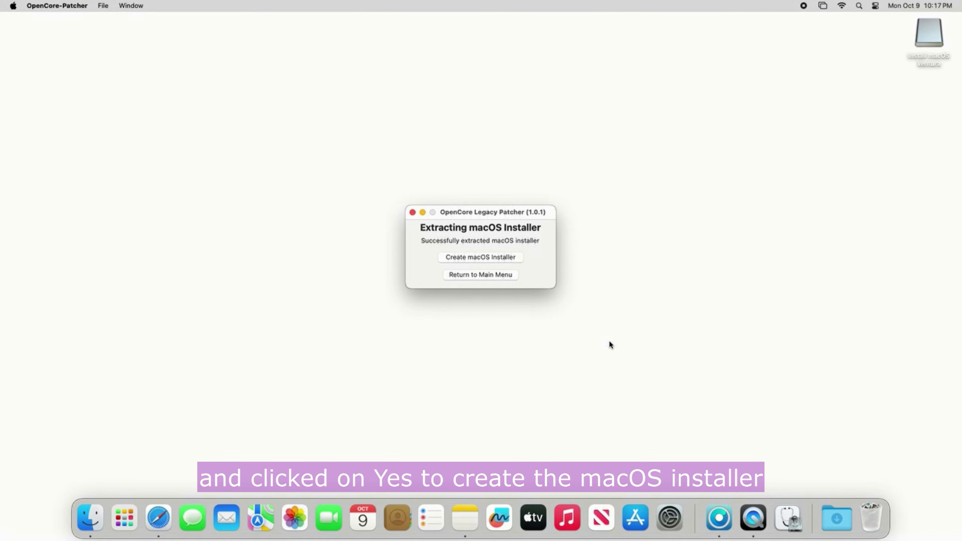
left_click(481, 257)
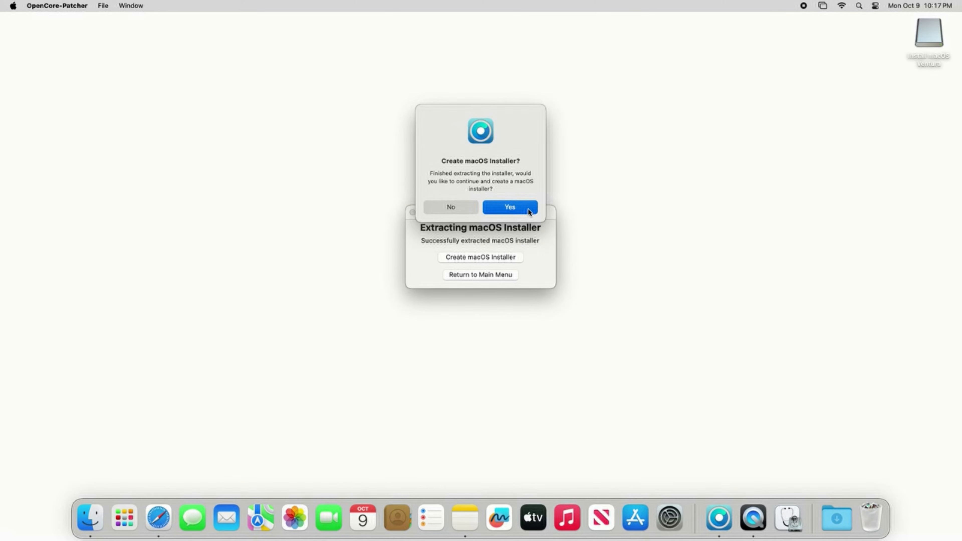
Write Install macOS Sonoma 14.0 to the 31.4 GB USB flash drive and agree to add OpenCore
left_click(509, 207)
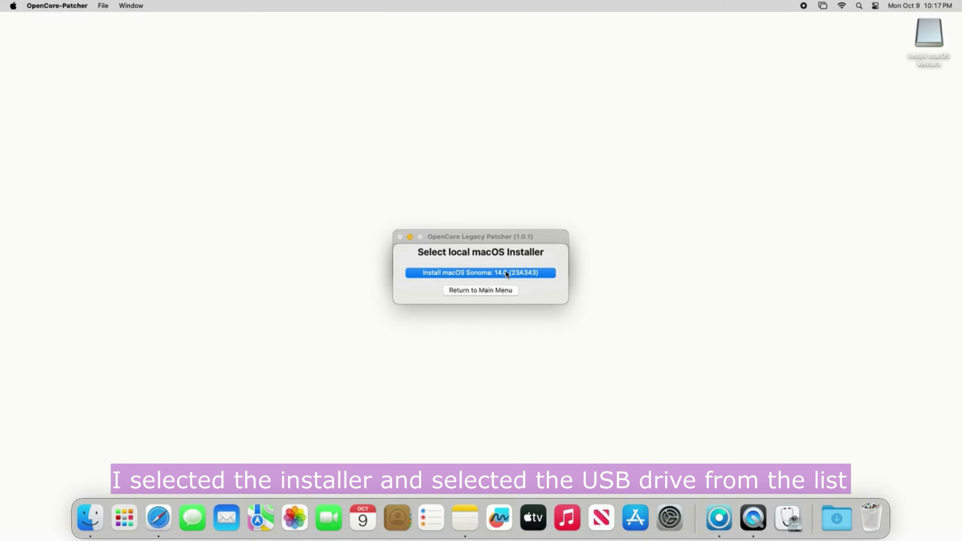
left_click(480, 273)
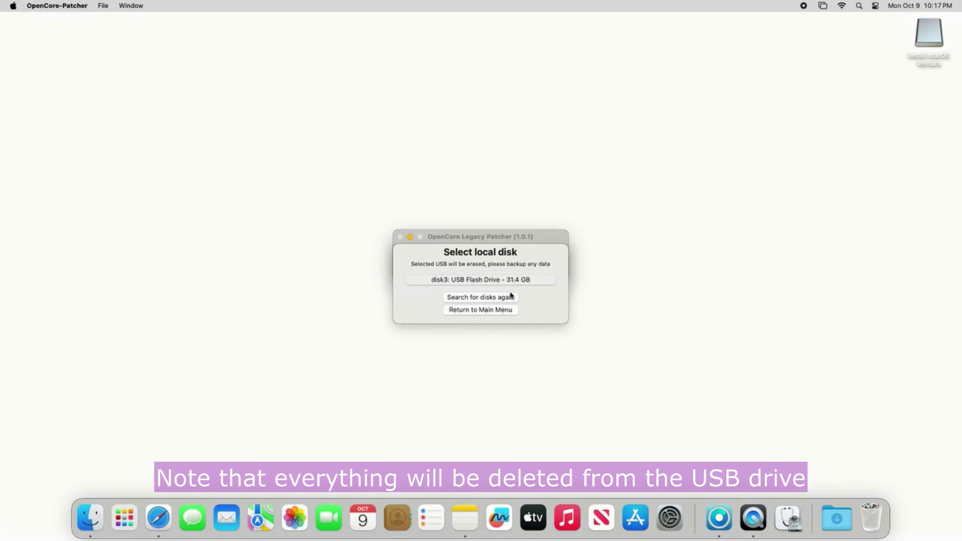
left_click(481, 297)
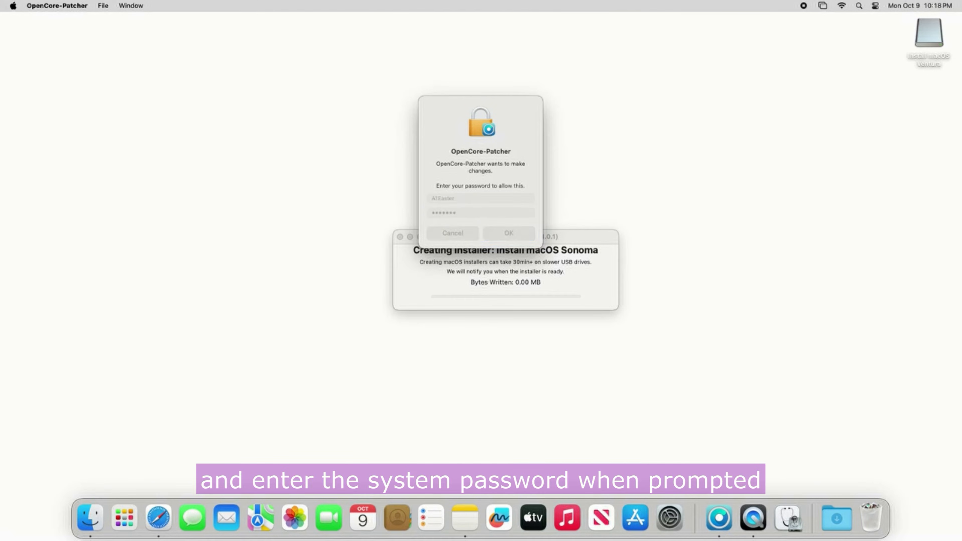
left_click(508, 233)
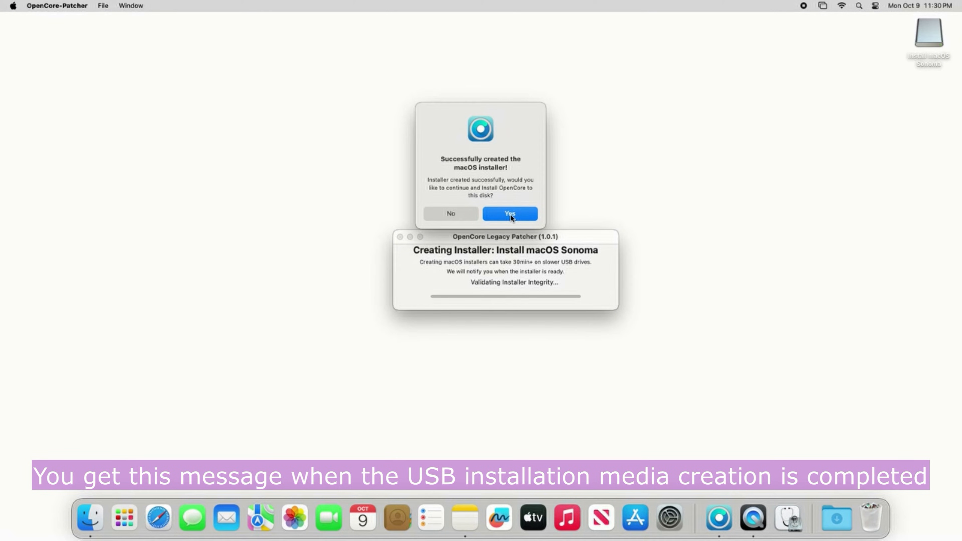
left_click(510, 213)
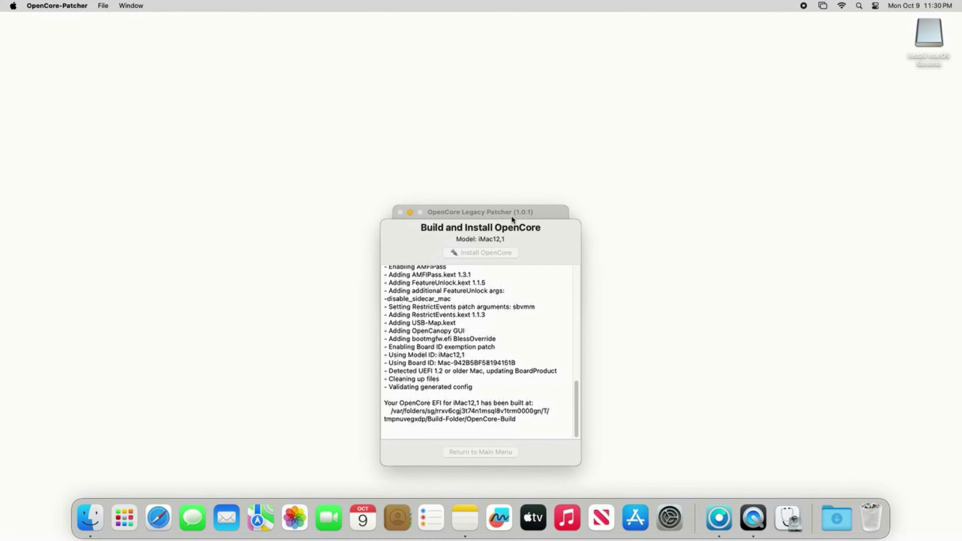
Install OpenCore onto the USB drive's disk3s1 EFI partition with admin authorisation, then reboot
left_click(481, 252)
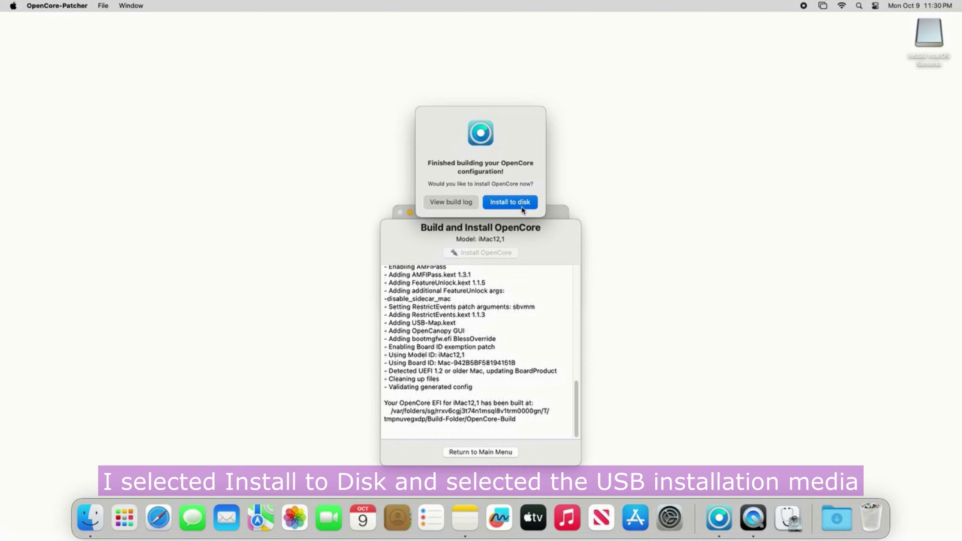
left_click(510, 202)
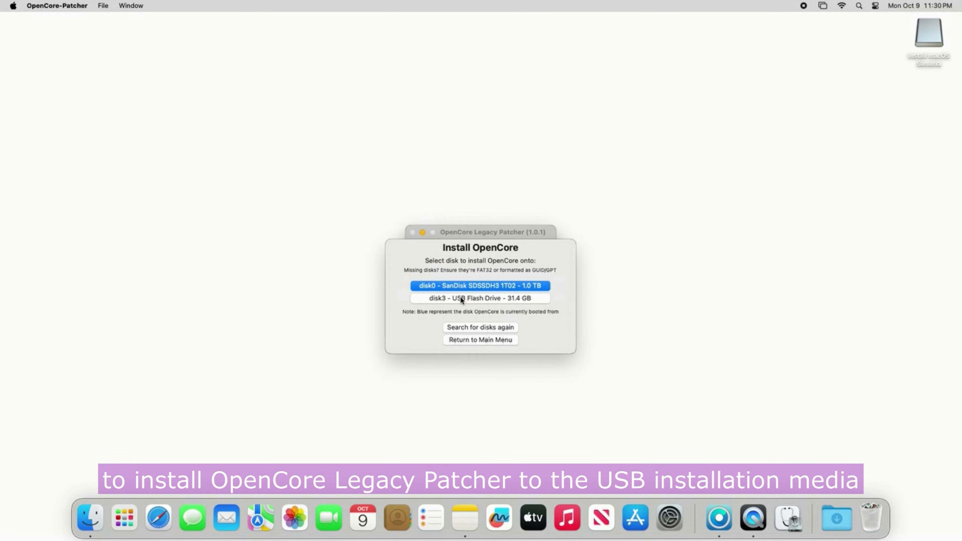
left_click(480, 299)
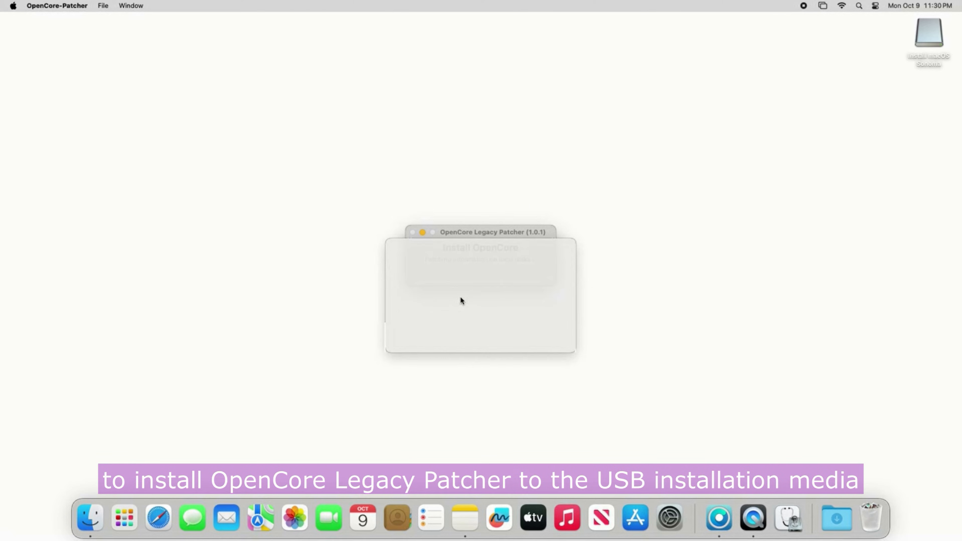
left_click(480, 268)
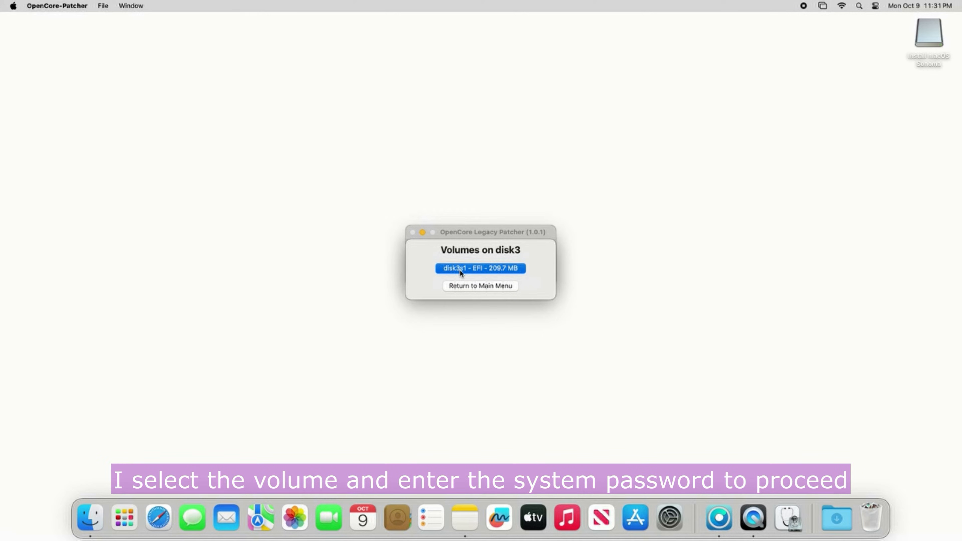
left_click(480, 268)
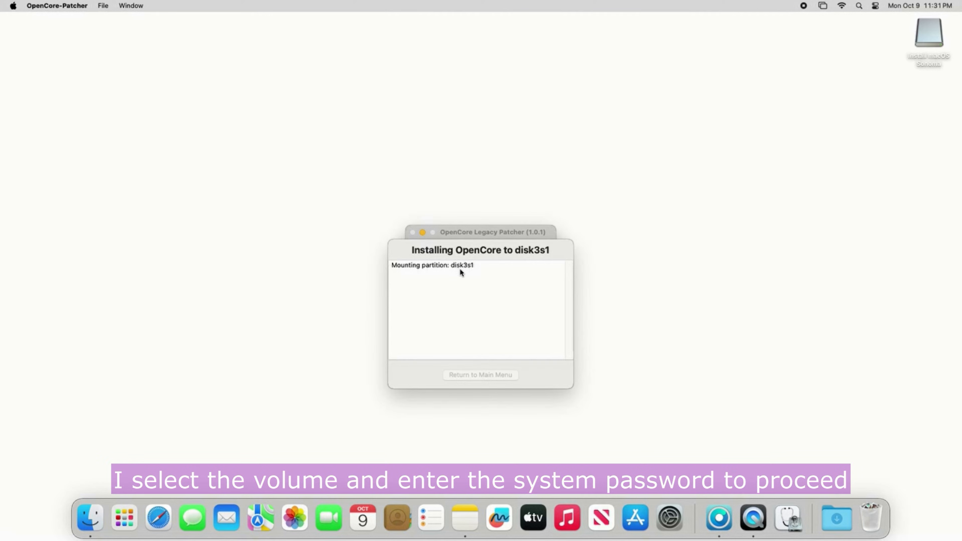
type("••")
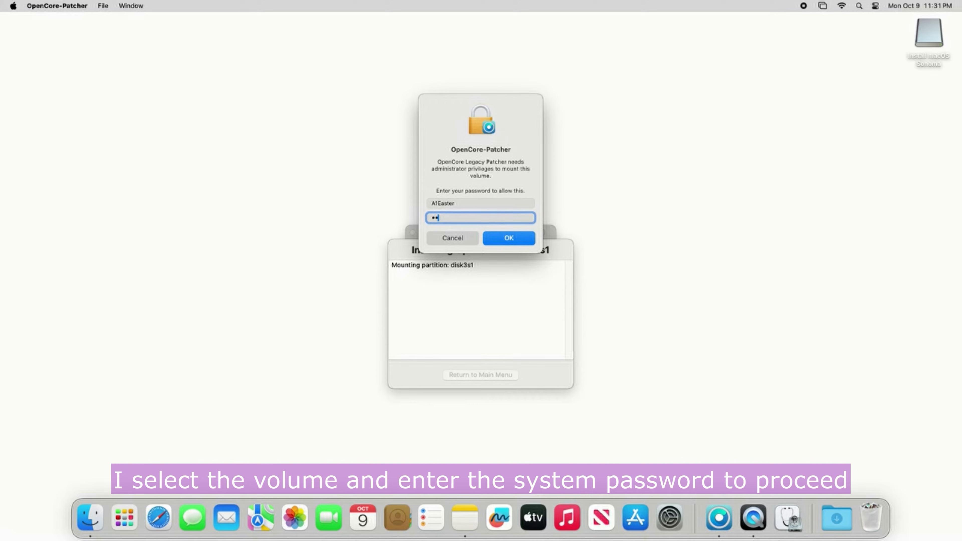
left_click(508, 238)
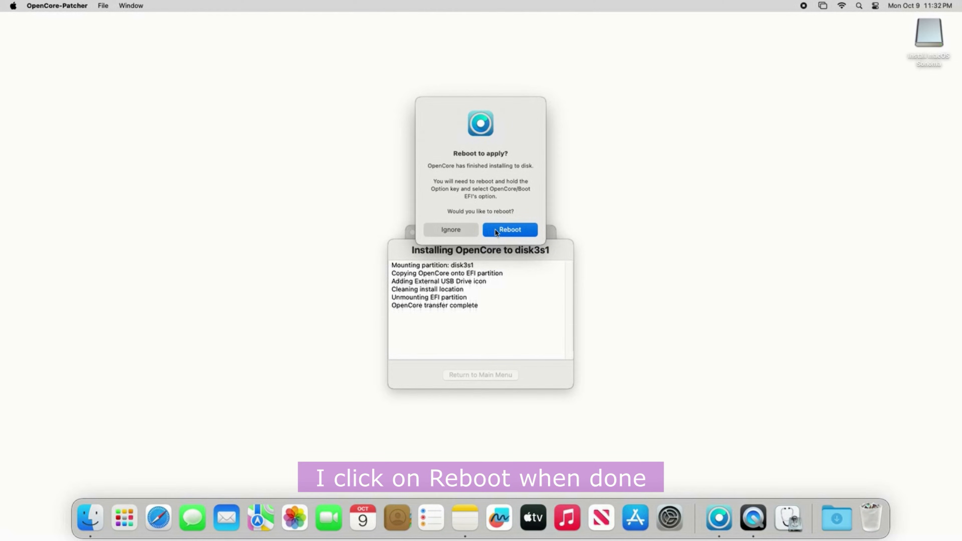
left_click(510, 230)
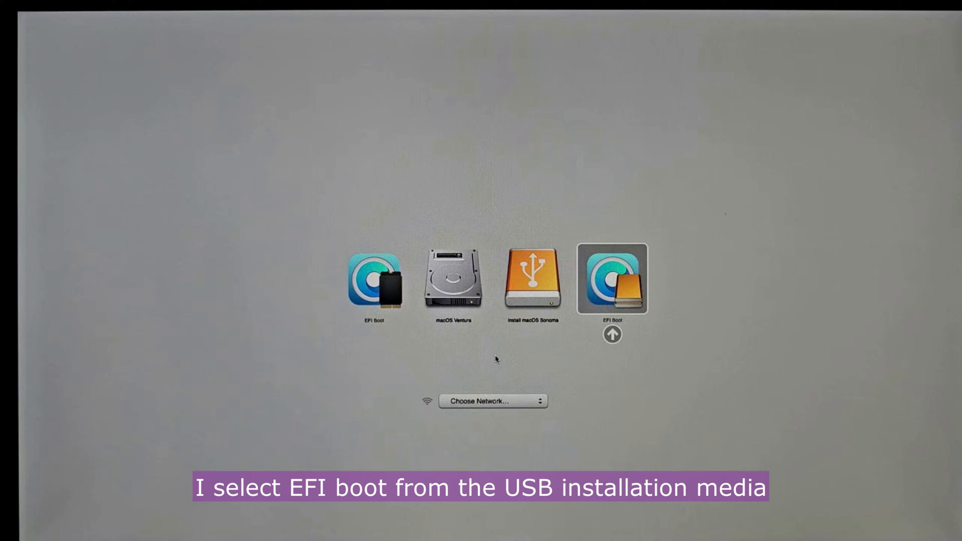
Boot the Mac from the USB drive's EFI Boot entry in the startup picker
double_click(613, 279)
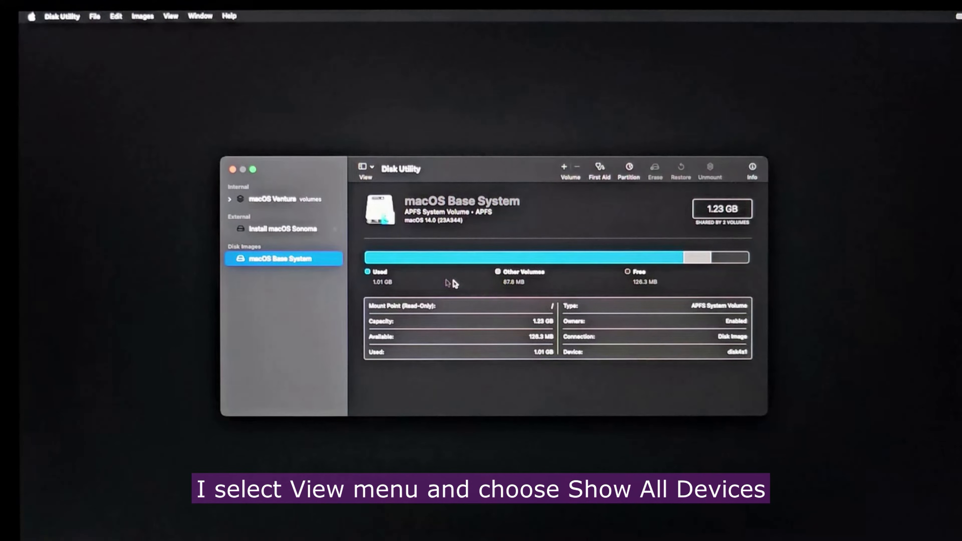
Show all devices and erase the 1 TB SanDisk drive as APFS 'macOS Sonoma' with GUID Partition Map
left_click(170, 16)
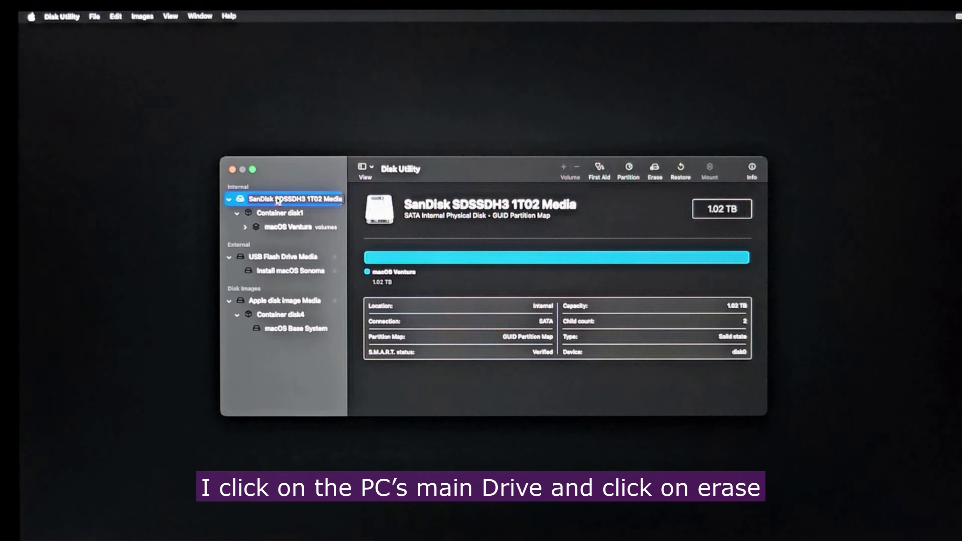
left_click(654, 171)
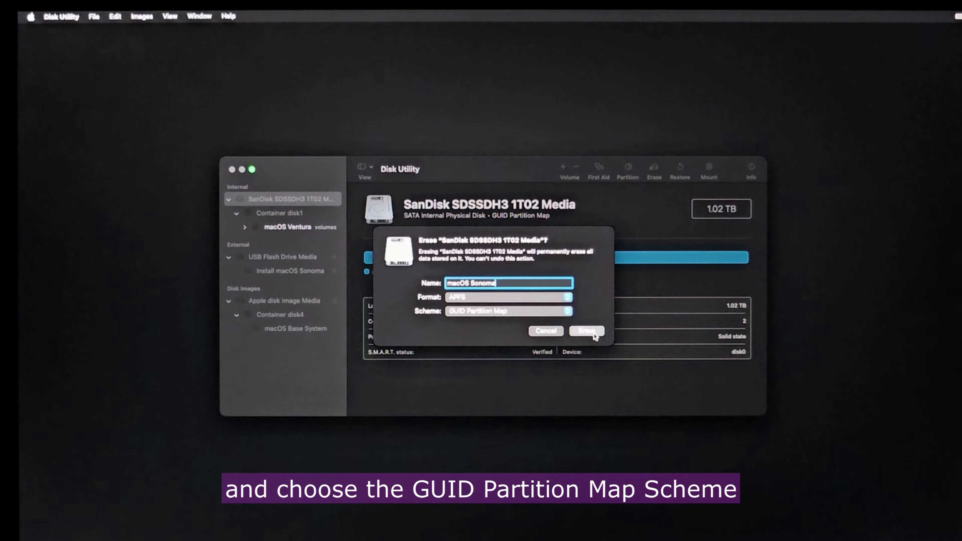
left_click(585, 331)
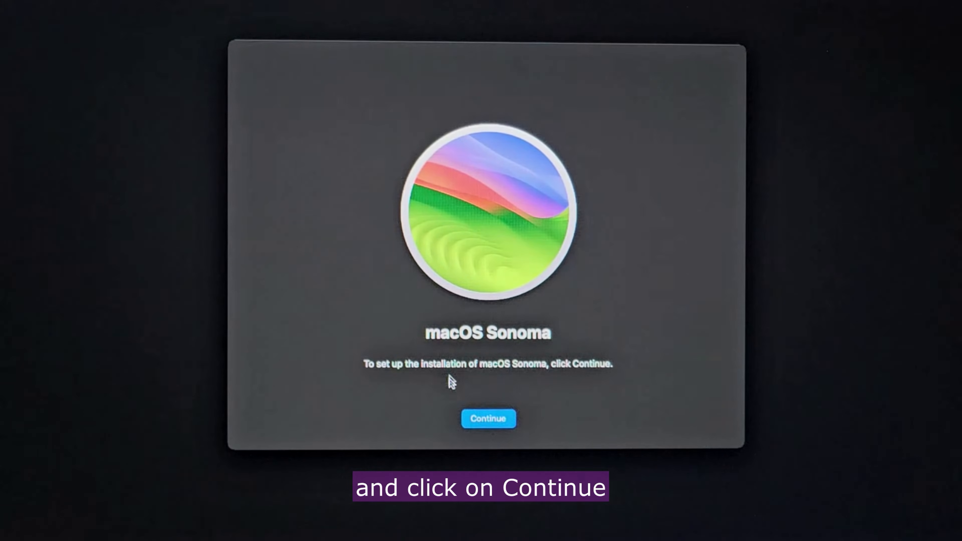
Continue past the welcome screen and install Sonoma onto the 'macOS Sonoma' disk
left_click(487, 418)
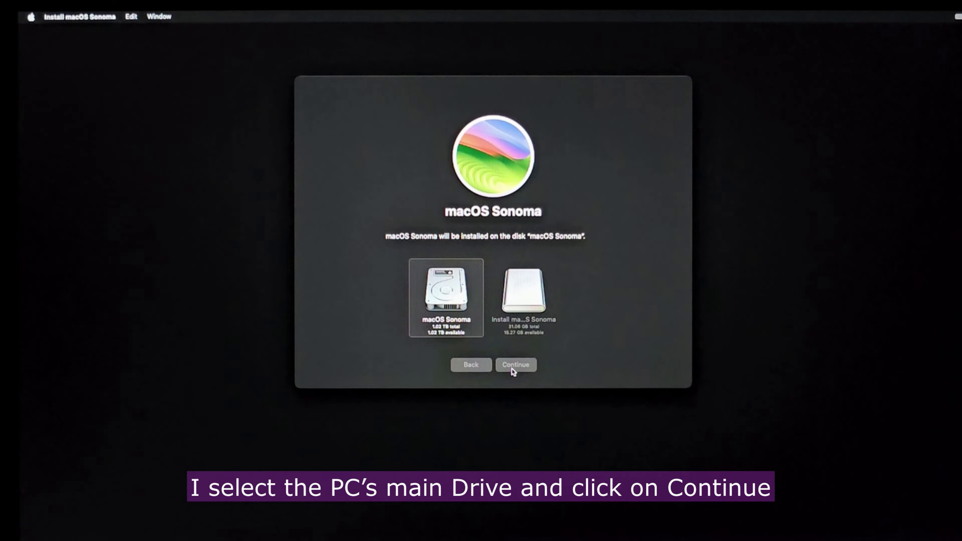
left_click(516, 364)
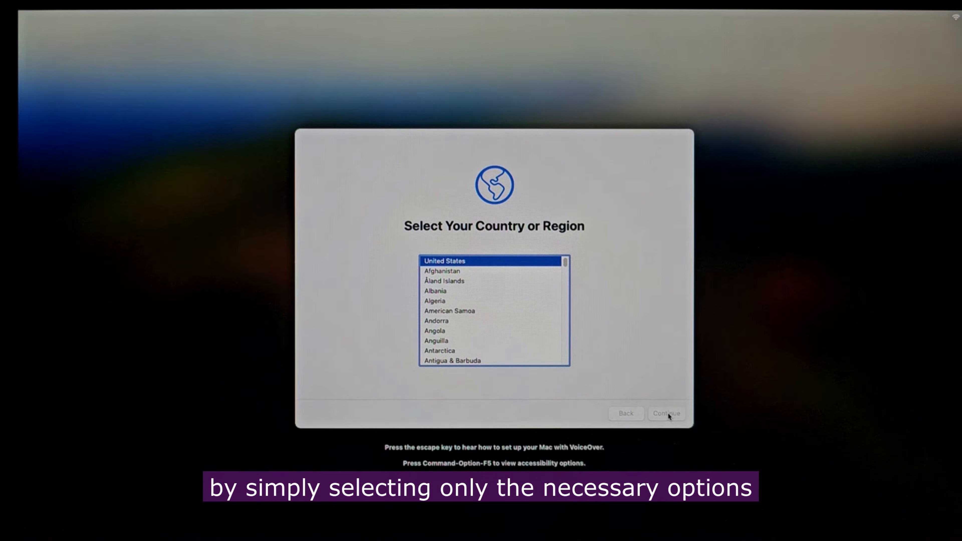
Accept United States, skip Accessibility, create the account, keep analytics defaults and Light appearance
left_click(666, 413)
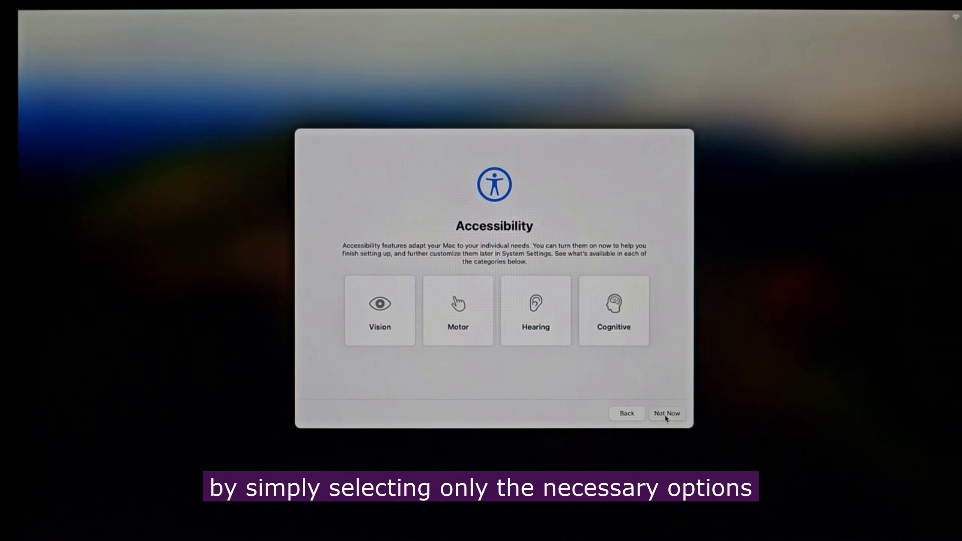
left_click(667, 414)
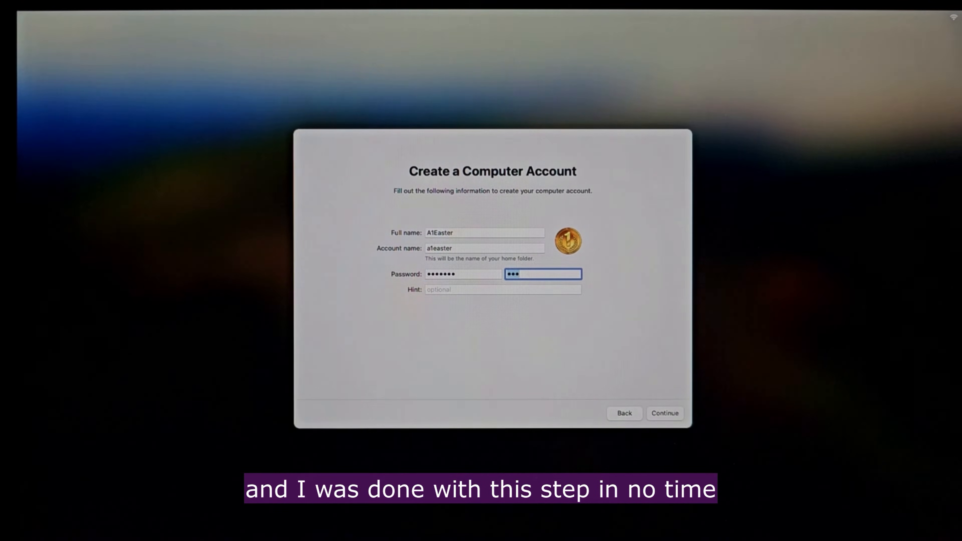
left_click(665, 413)
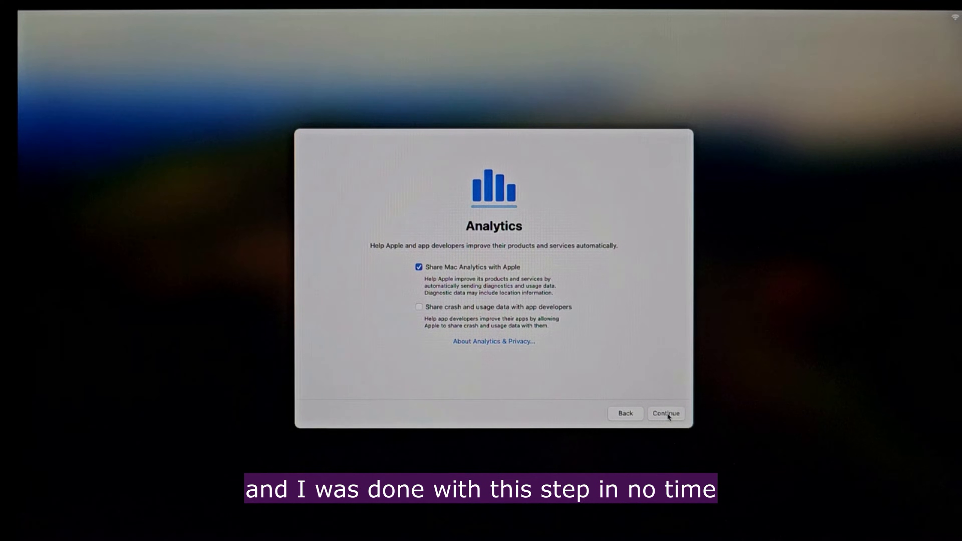
left_click(666, 413)
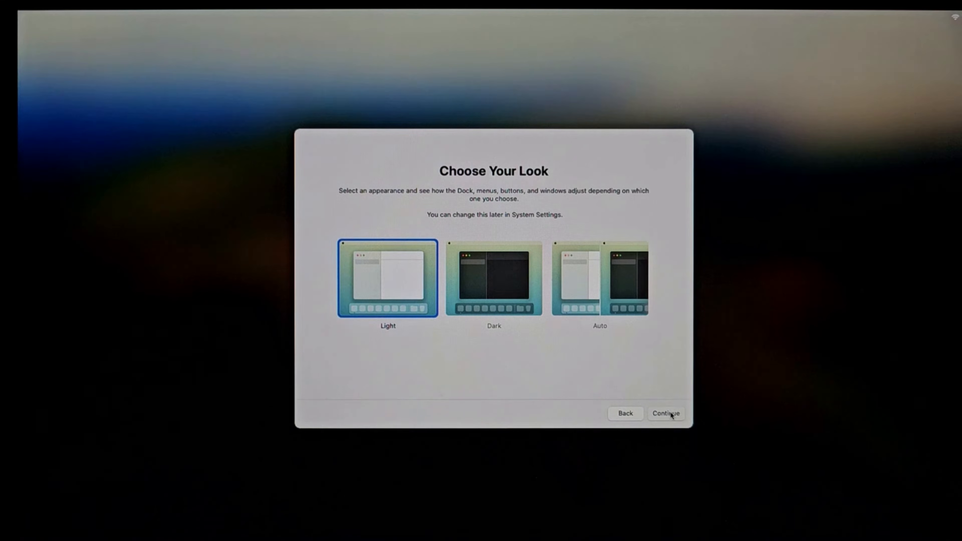
left_click(666, 413)
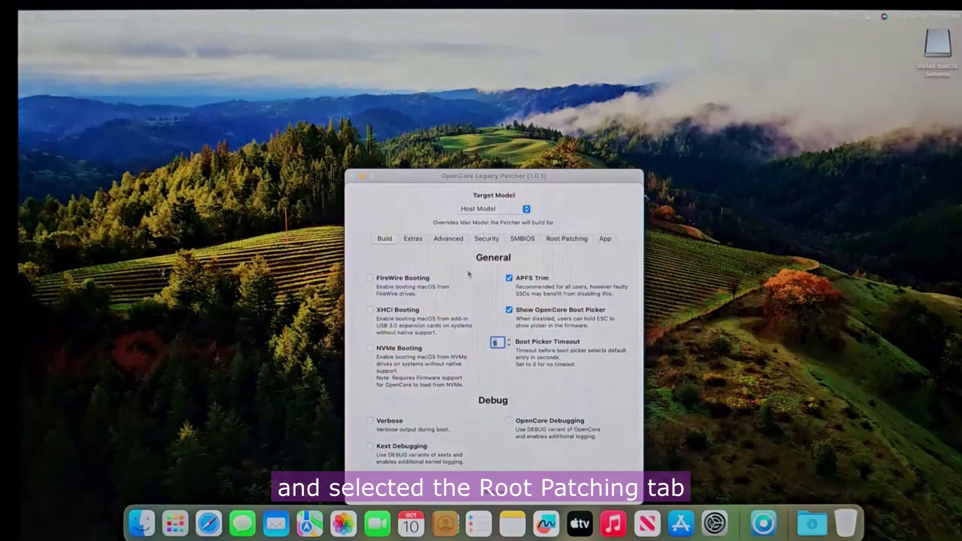
Enable Dark Menu Bar in Root Patching settings and agree to install OpenCore to disk
left_click(566, 238)
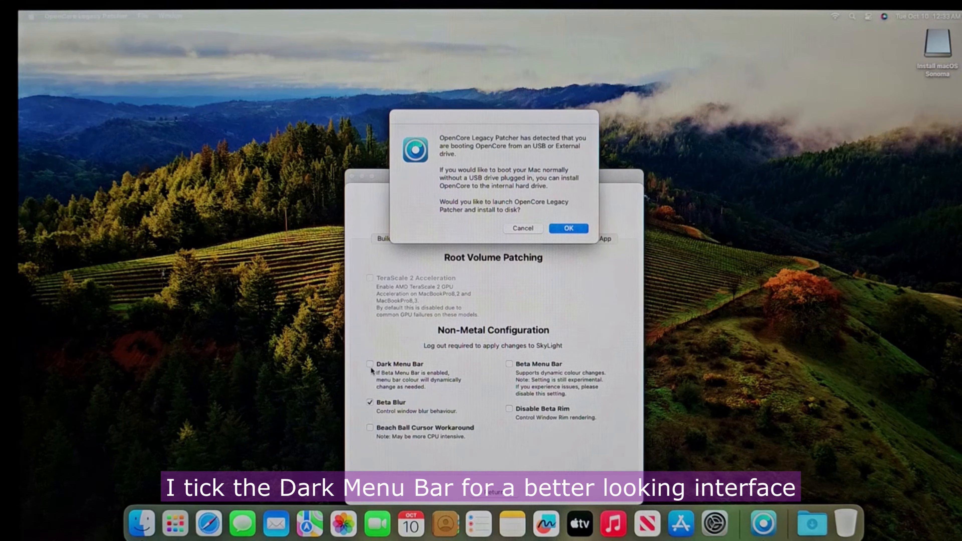
left_click(370, 364)
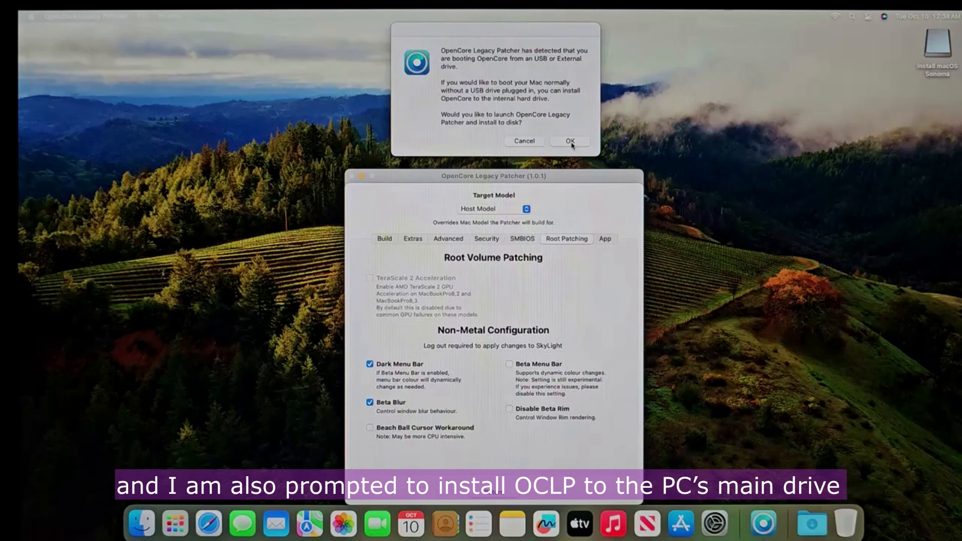
left_click(570, 142)
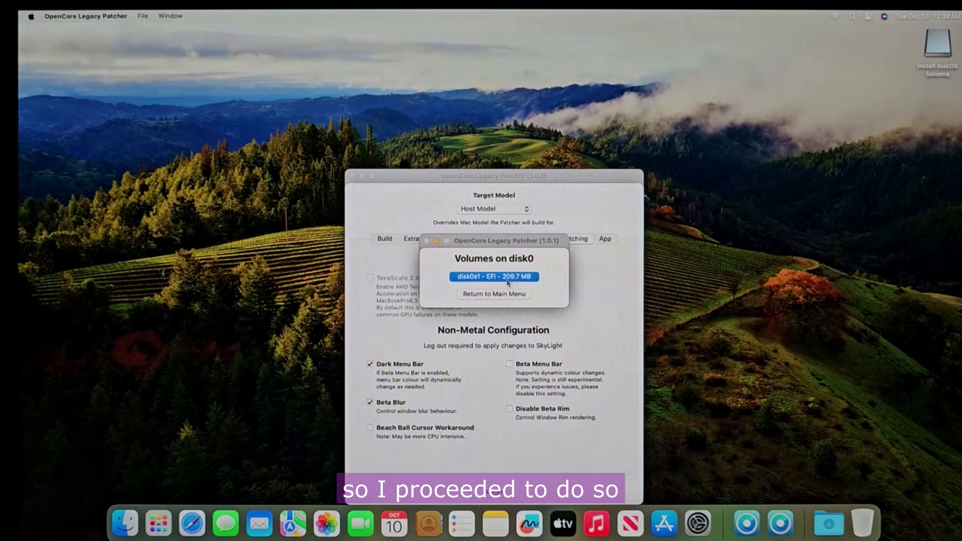
Install OpenCore to the disk0s1 EFI partition, authorize with the password, and restart the Mac
left_click(494, 277)
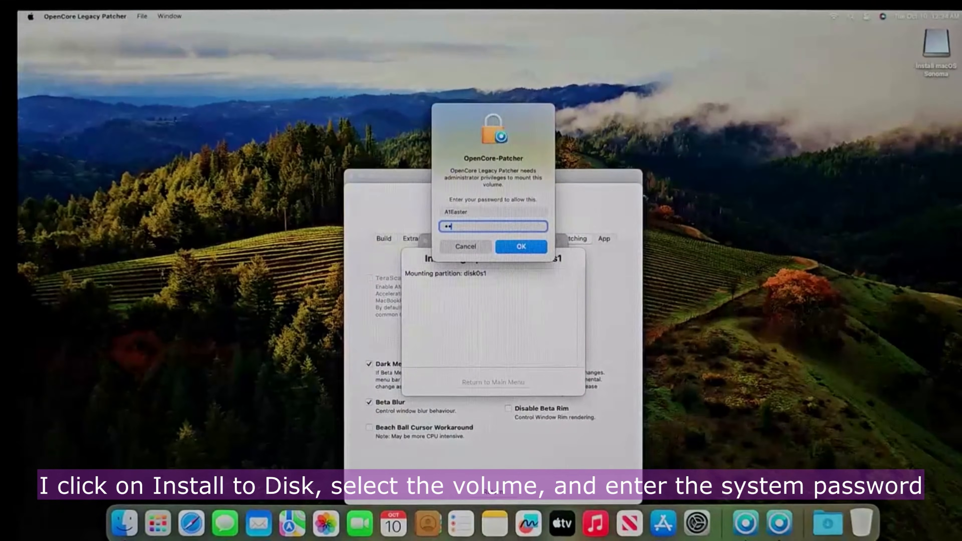
left_click(521, 246)
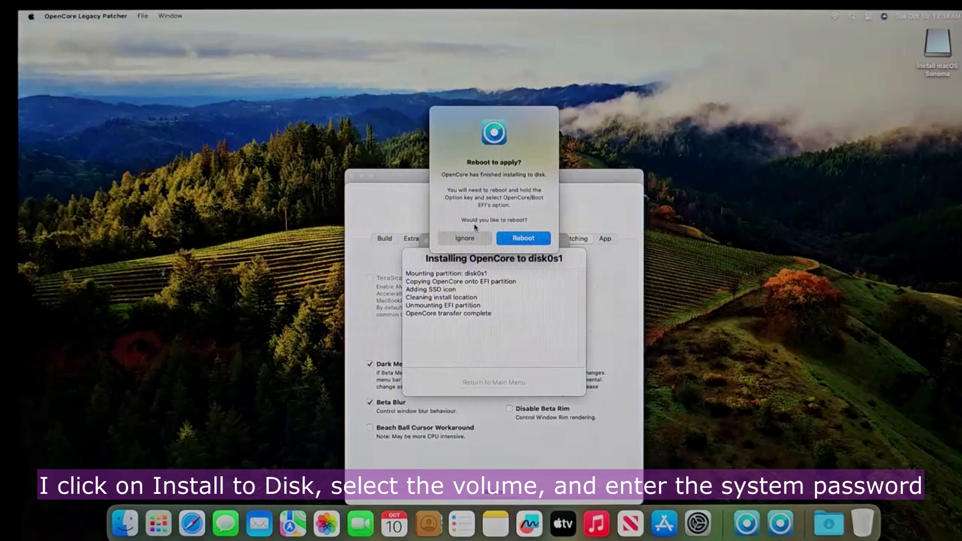
left_click(523, 238)
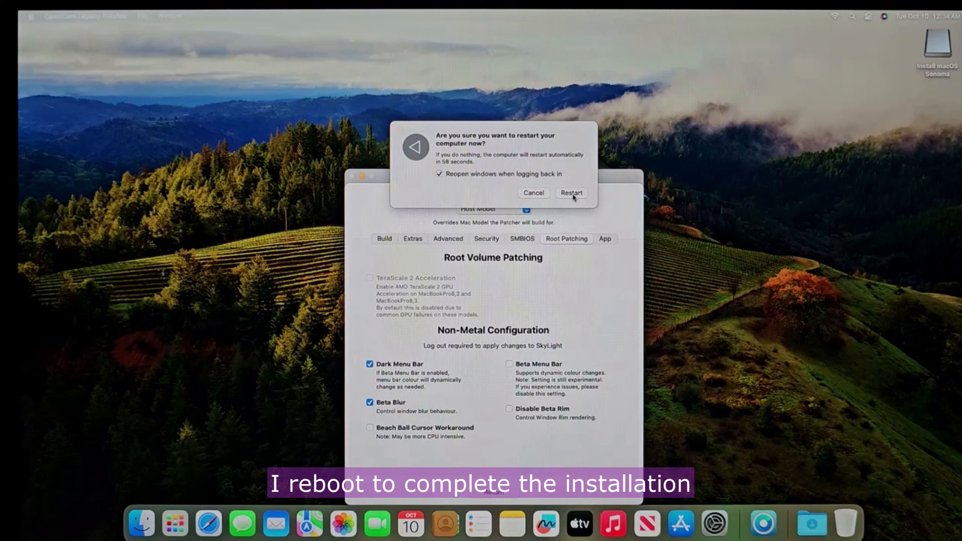
left_click(571, 193)
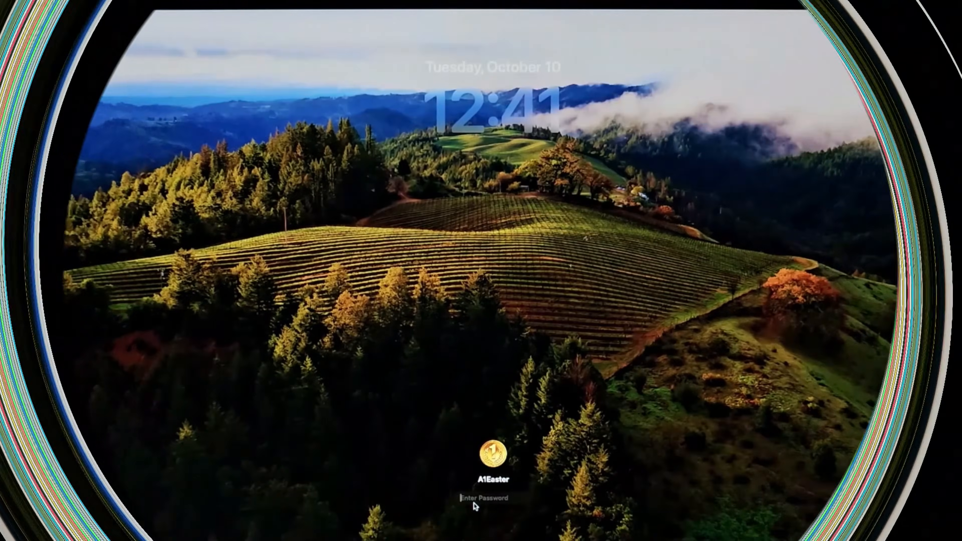
Sign in to the user account with its password at the login window
type("password")
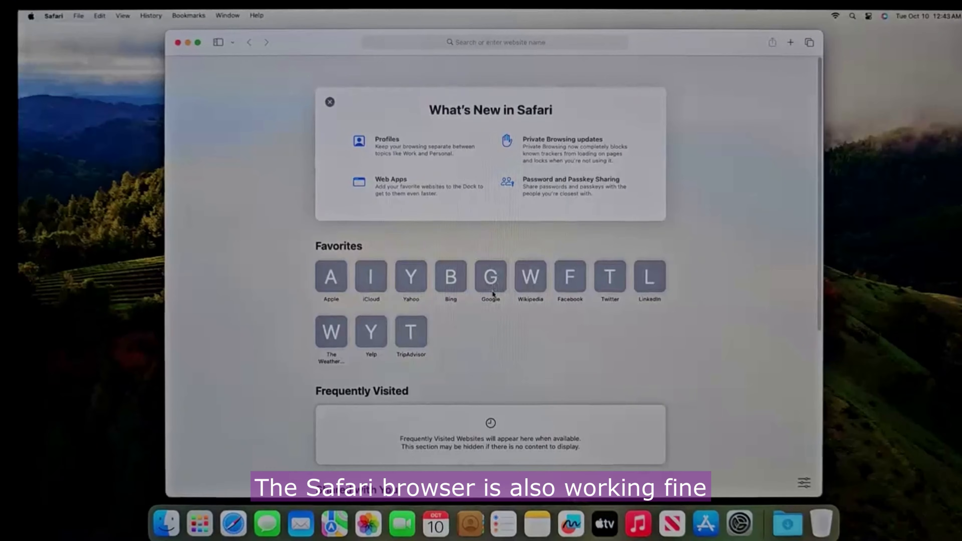
Load the Google homepage and enter 'a1e' in the search box
left_click(490, 279)
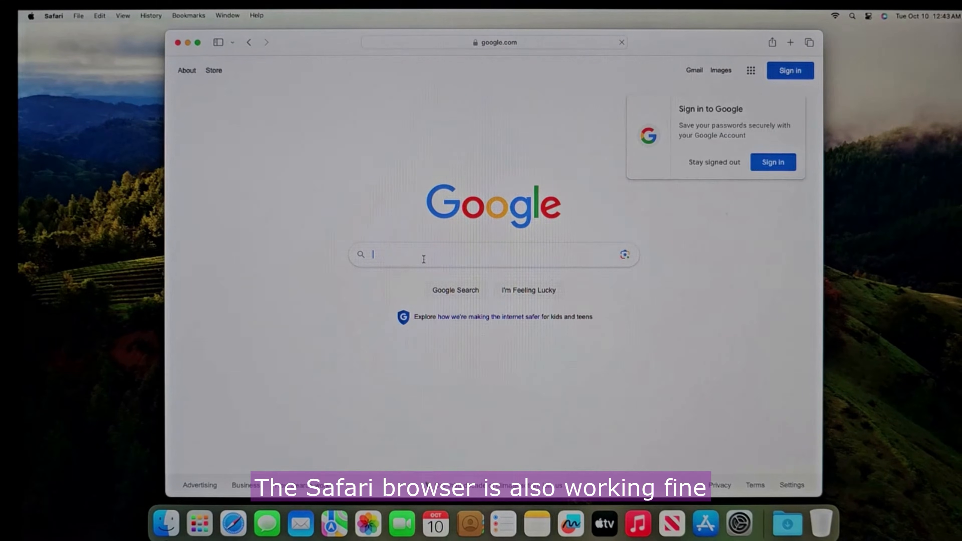
left_click(424, 255)
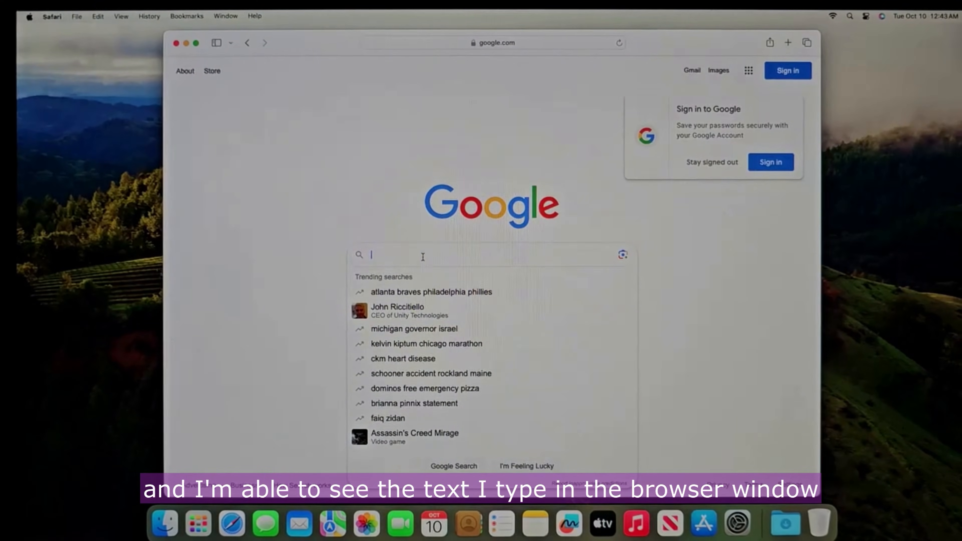
type("a1e")
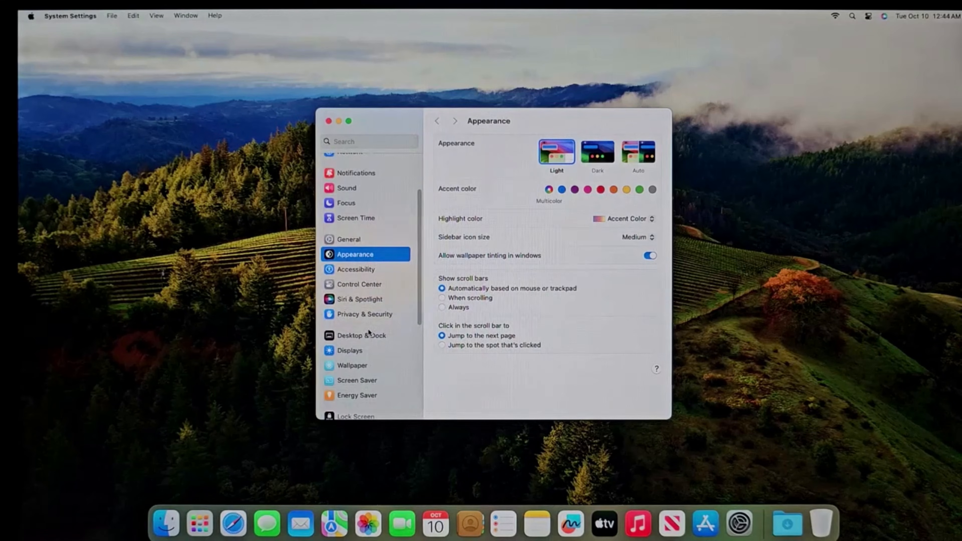
Set the desktop wallpaper to the Sonoma dynamic wallpaper
left_click(352, 365)
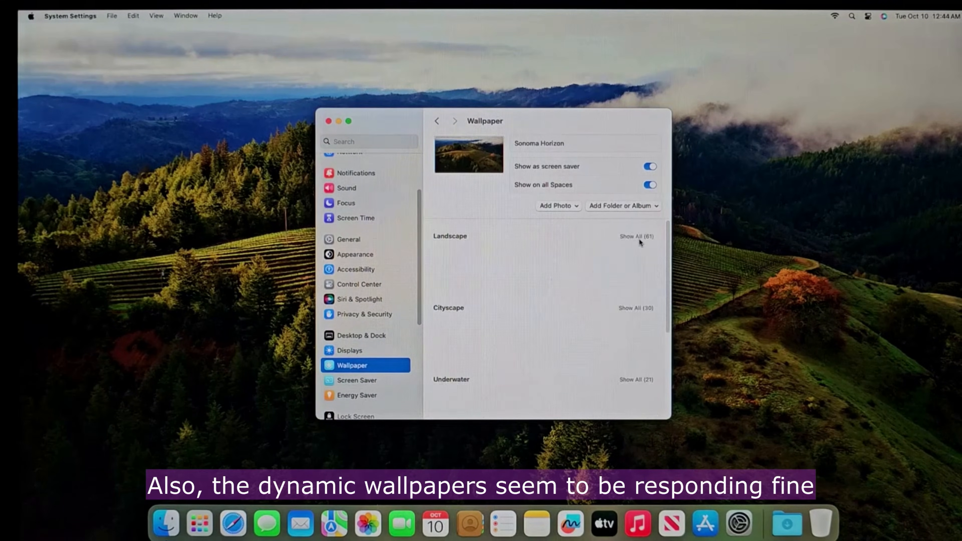
scroll("down", 3)
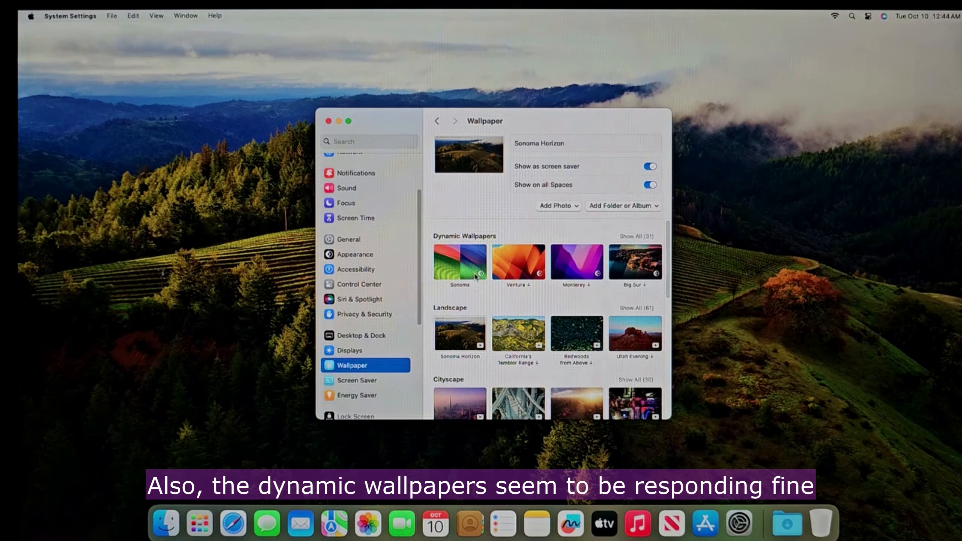
left_click(459, 262)
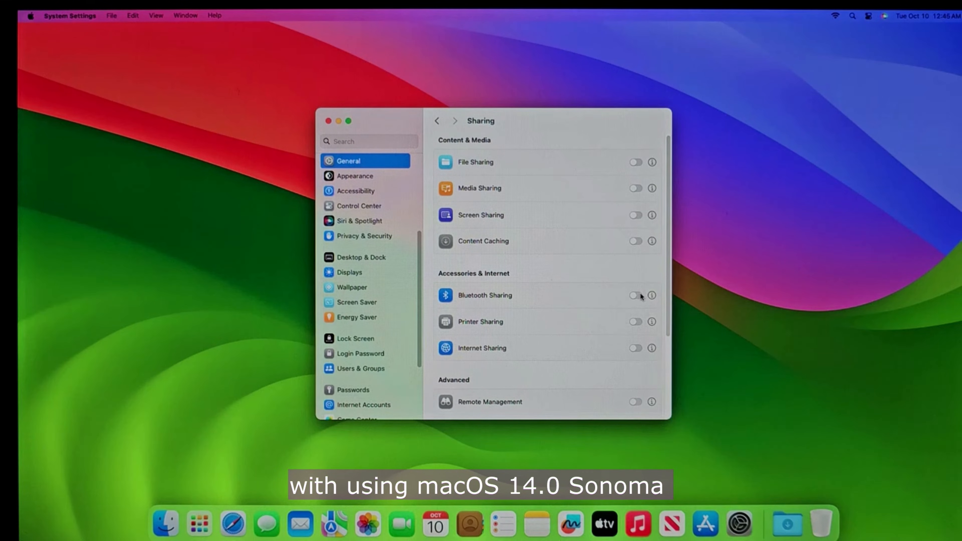
Attempt Bluetooth Sharing, acknowledge the 'Bluetooth is off' alert, and switch Bluetooth on
left_click(635, 295)
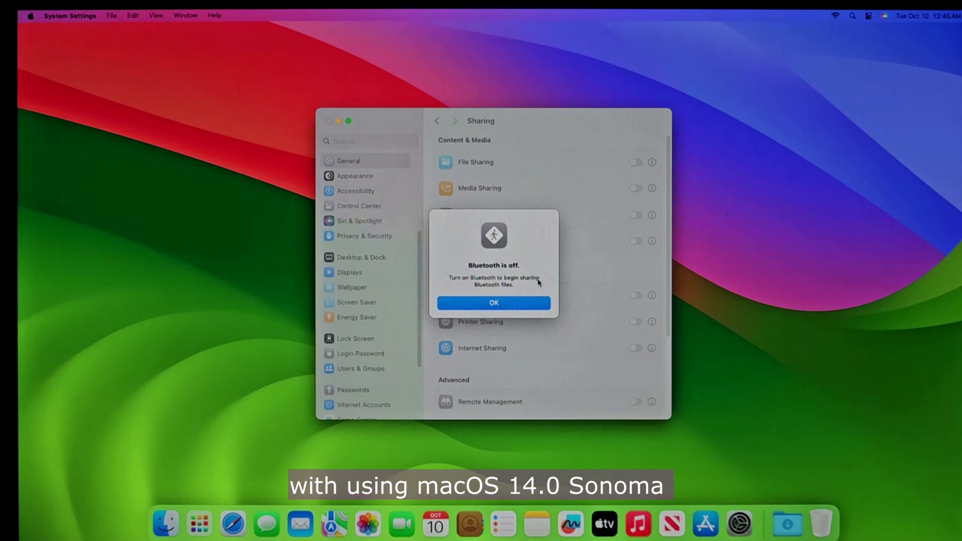
left_click(493, 303)
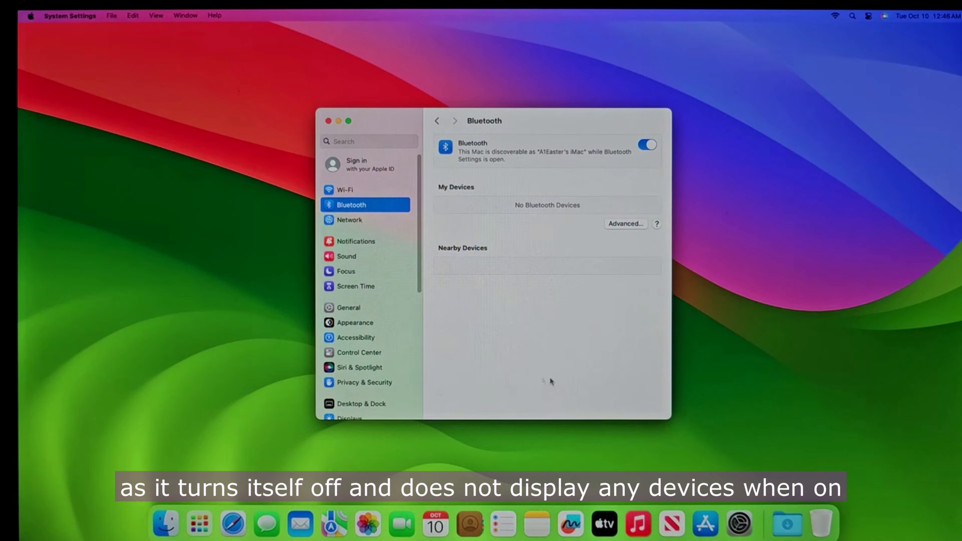
left_click(647, 145)
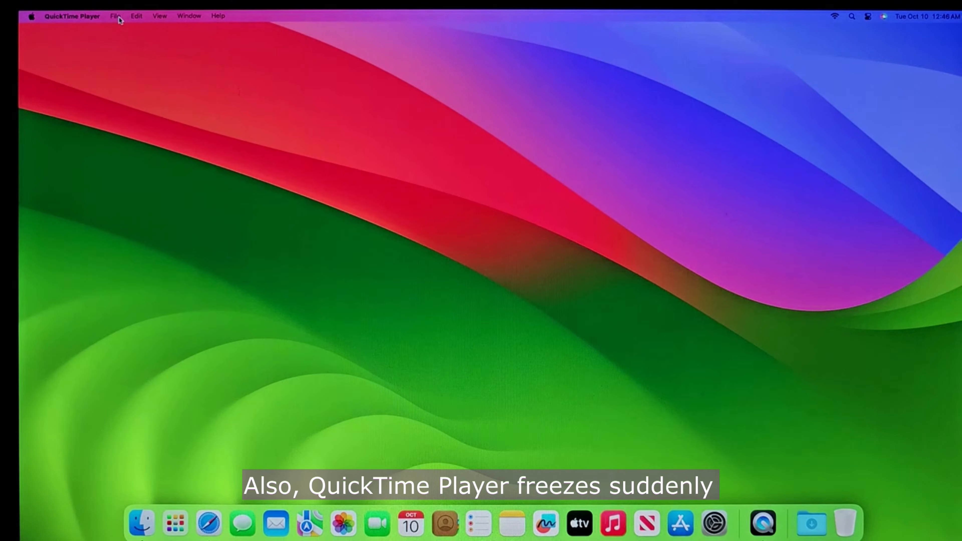
Start a new QuickTime screen recording via File > New Screen Recording and Record
left_click(114, 15)
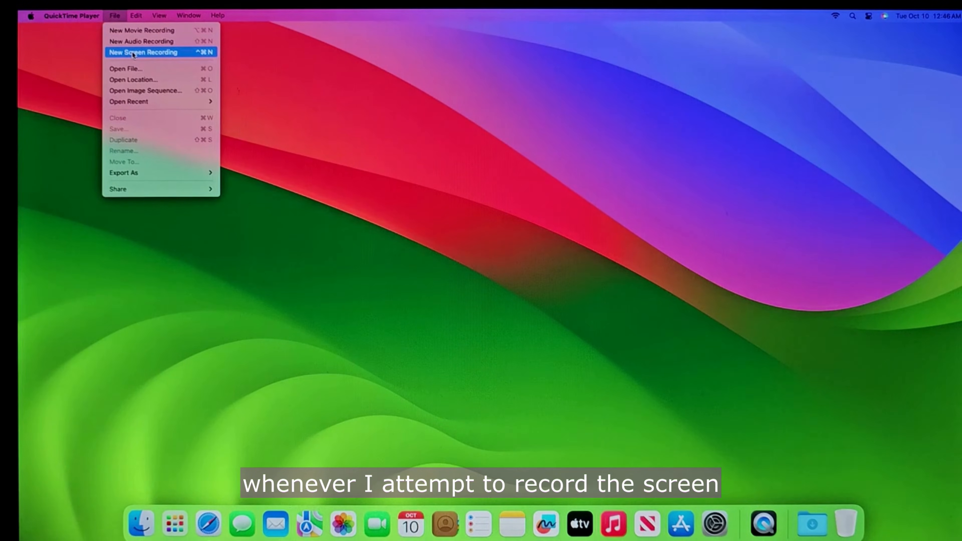
left_click(143, 51)
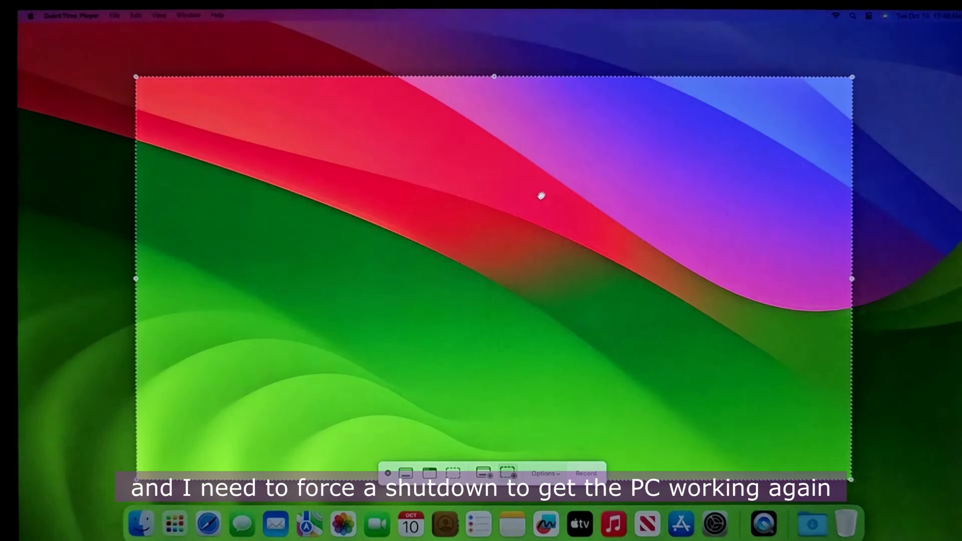
left_click(585, 473)
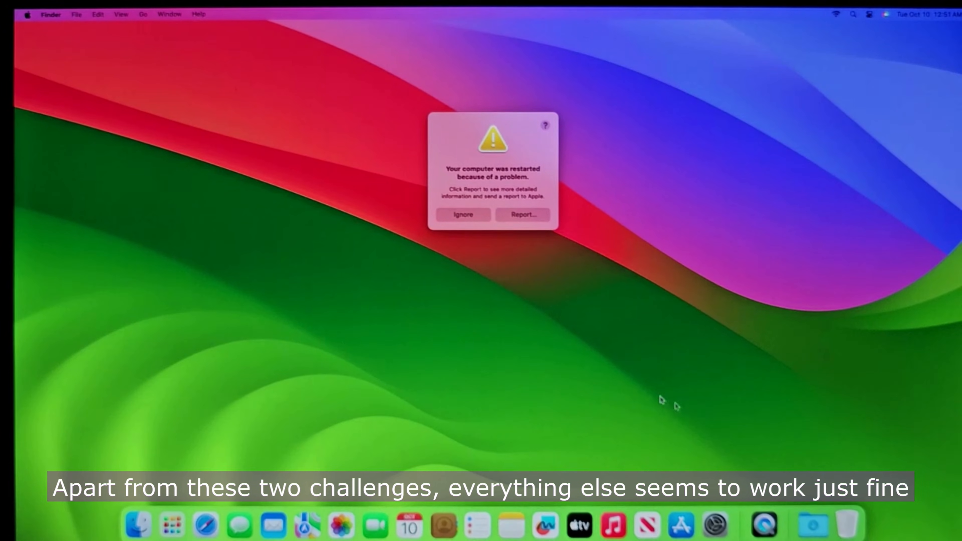
Ignore the 'Your computer was restarted because of a problem' alert
left_click(462, 215)
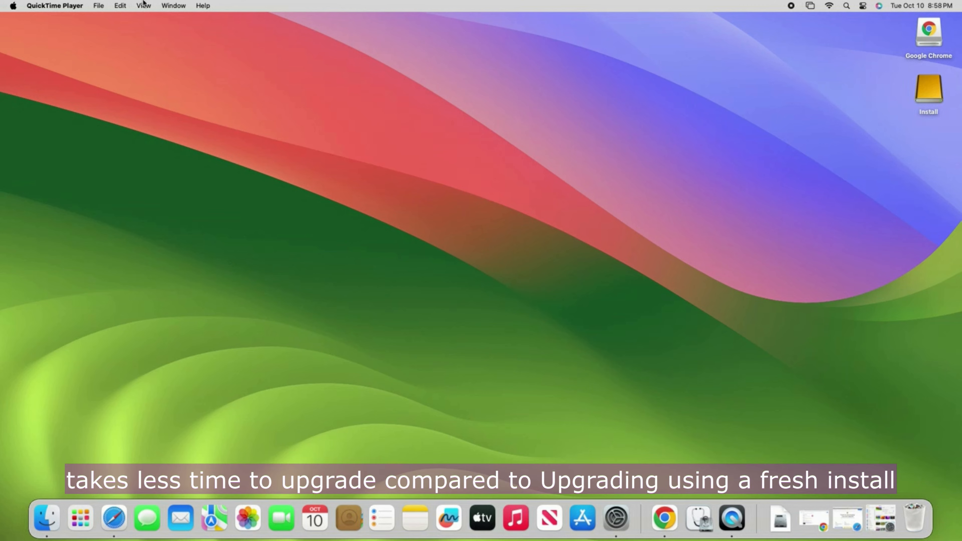
mouse_move(109, 8)
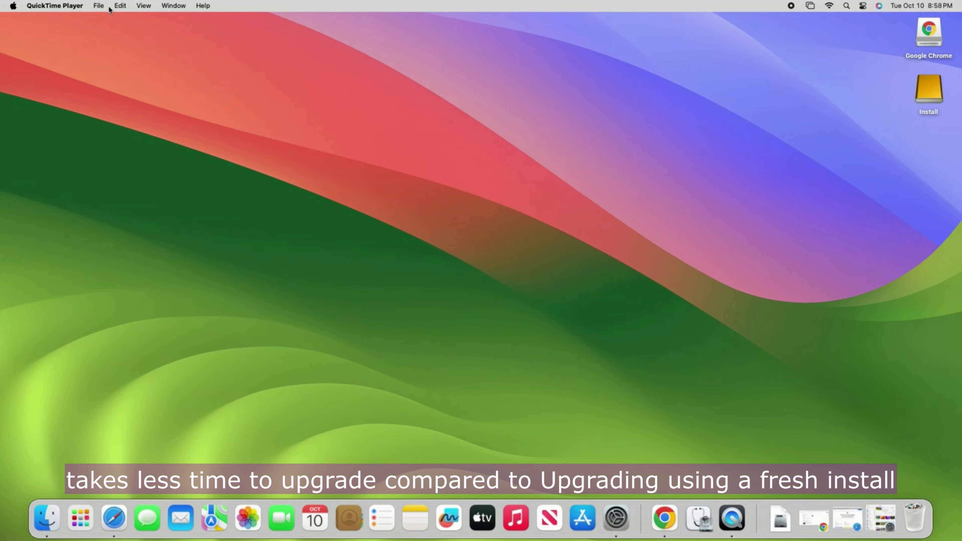
mouse_move(482, 318)
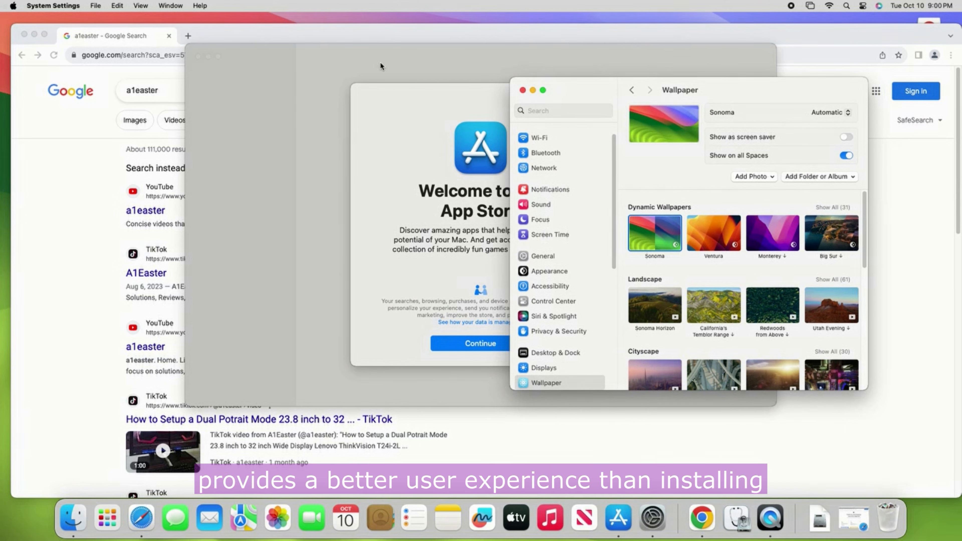
Bring the App Store forward and continue past its welcome screen to Discover
left_click(618, 518)
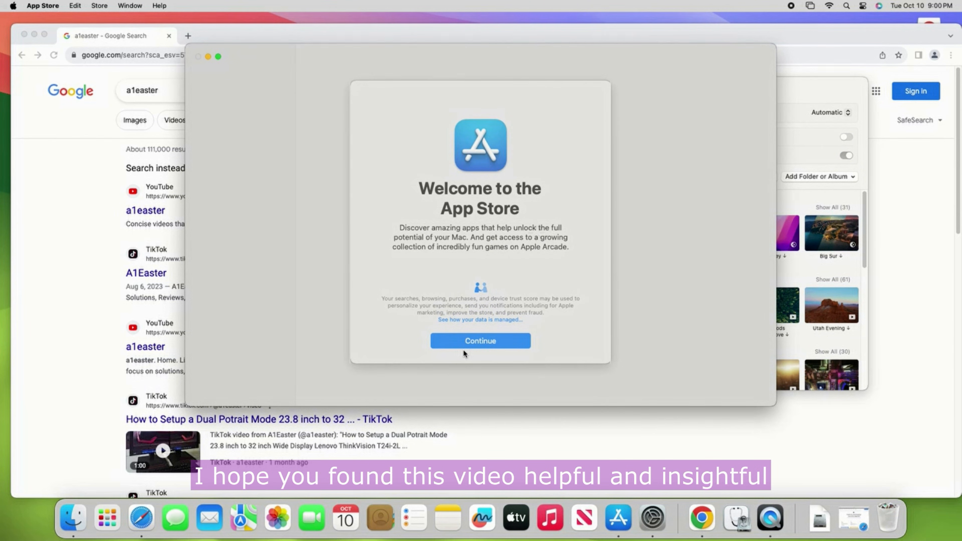
left_click(481, 341)
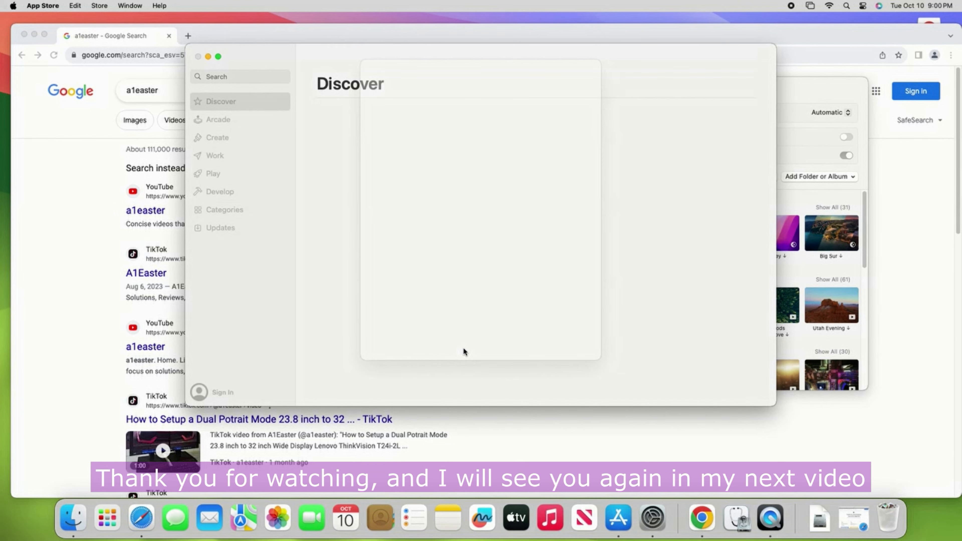